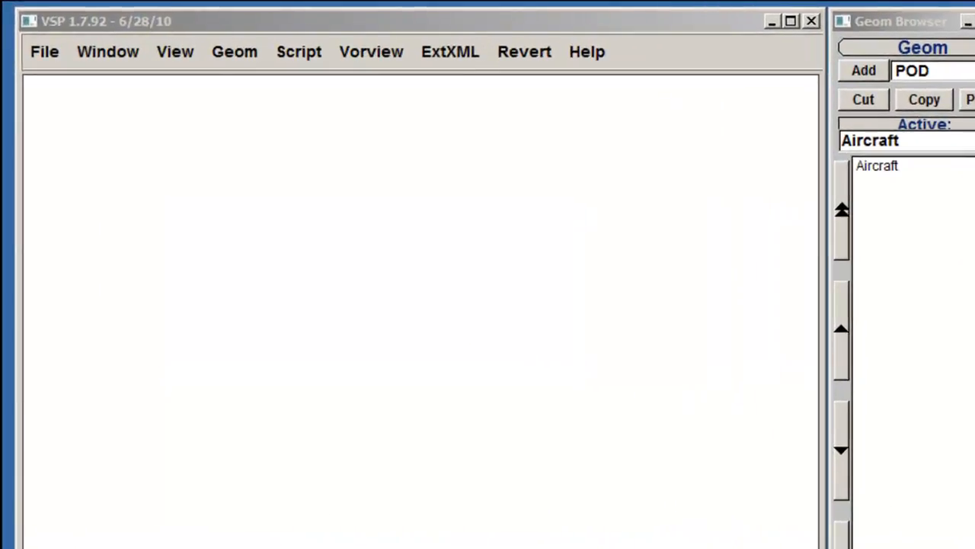
Bring up the Background dialog from the Window menu
{"action": "left_click", "coordinate": [106, 52]}
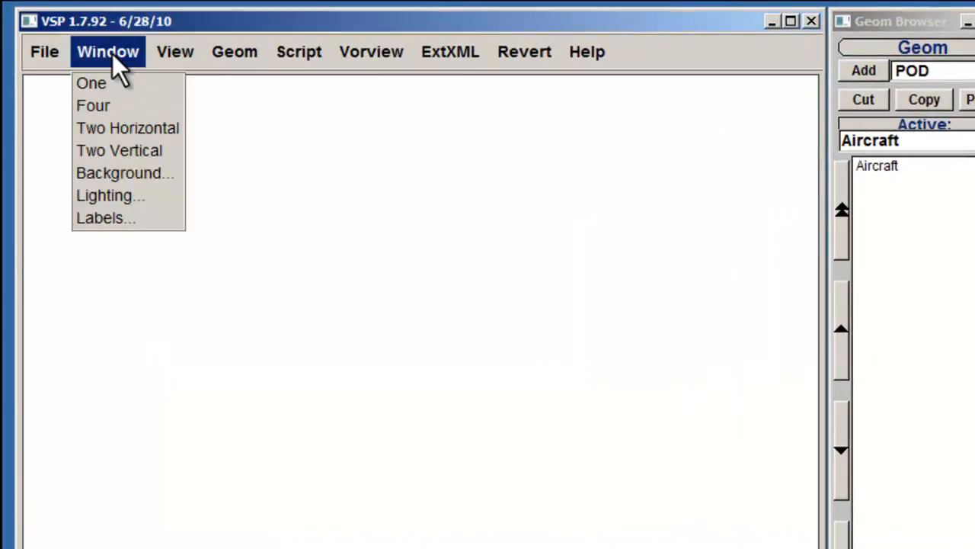
{"action": "mouse_move", "coordinate": [125, 174]}
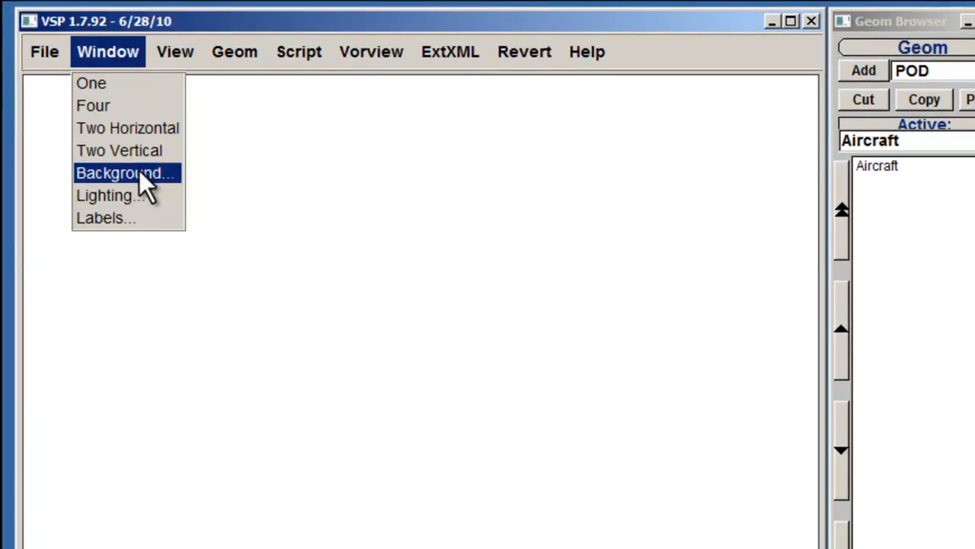
{"action": "left_click", "coordinate": [125, 172]}
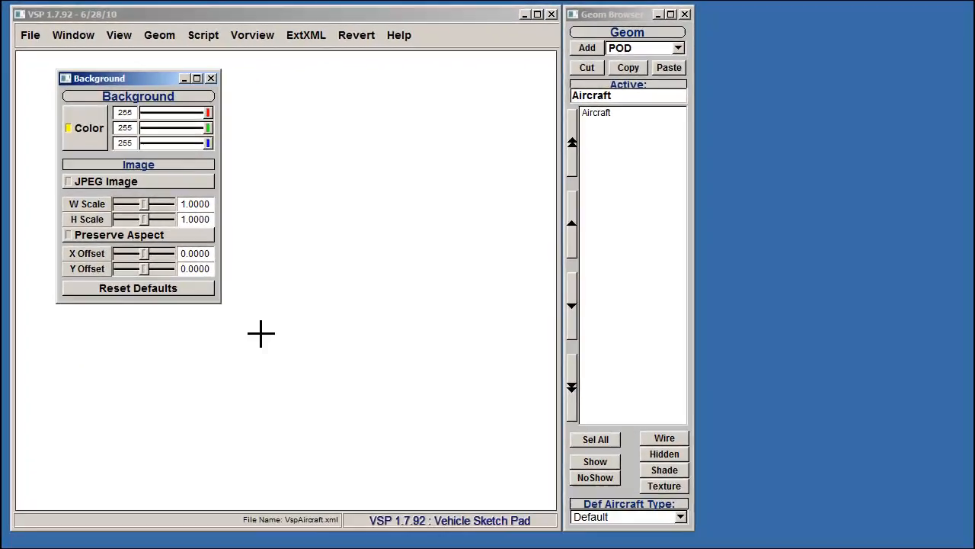
{"action": "mouse_move", "coordinate": [256, 340]}
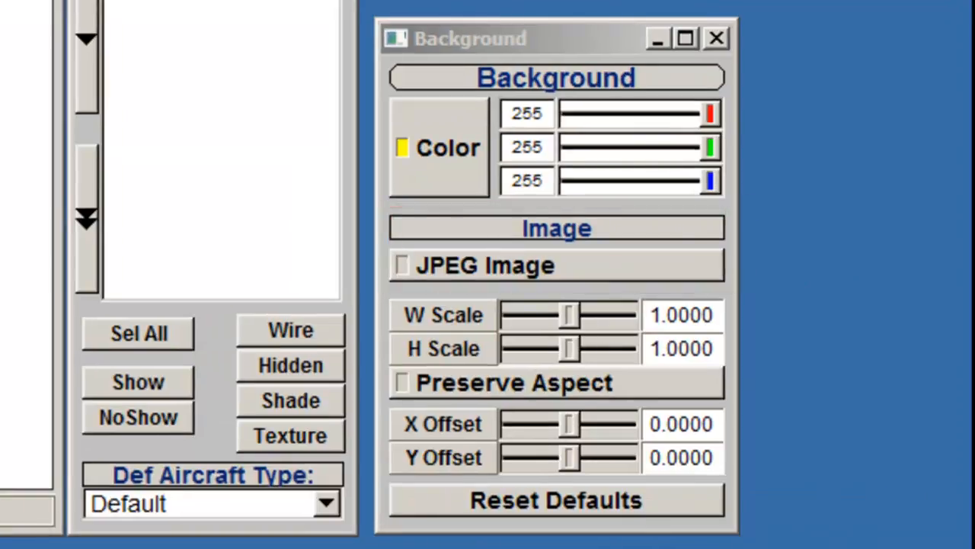
{"action": "mouse_move", "coordinate": [899, 464]}
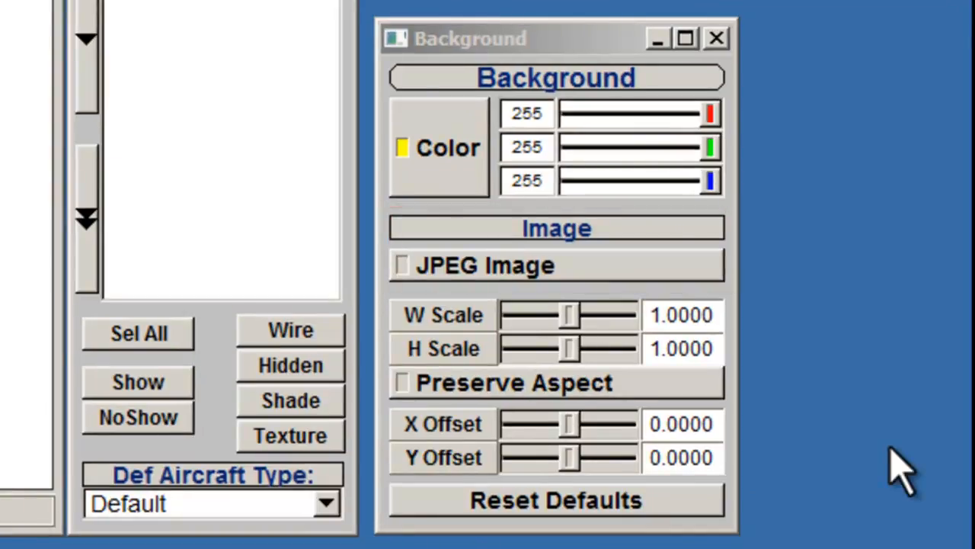
{"action": "mouse_move", "coordinate": [678, 305]}
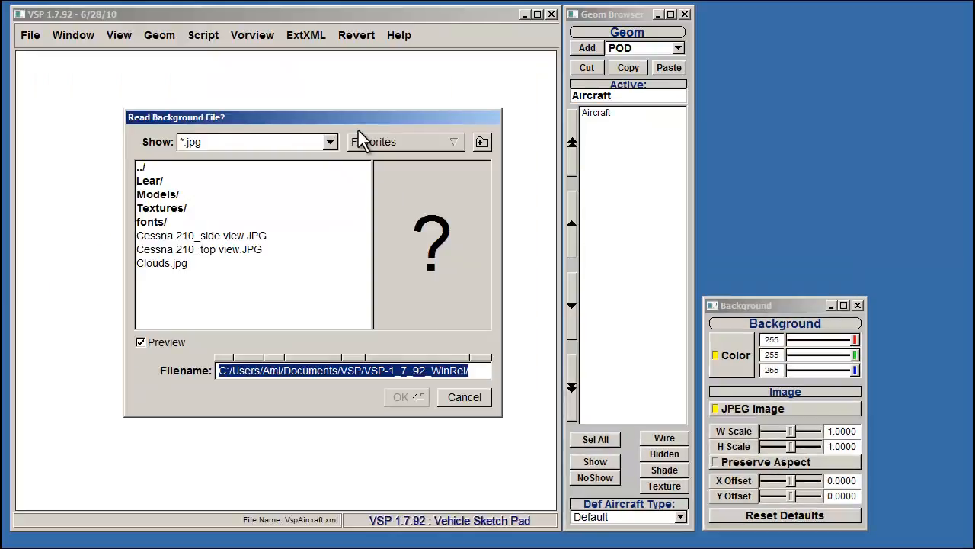
{"action": "mouse_move", "coordinate": [360, 149]}
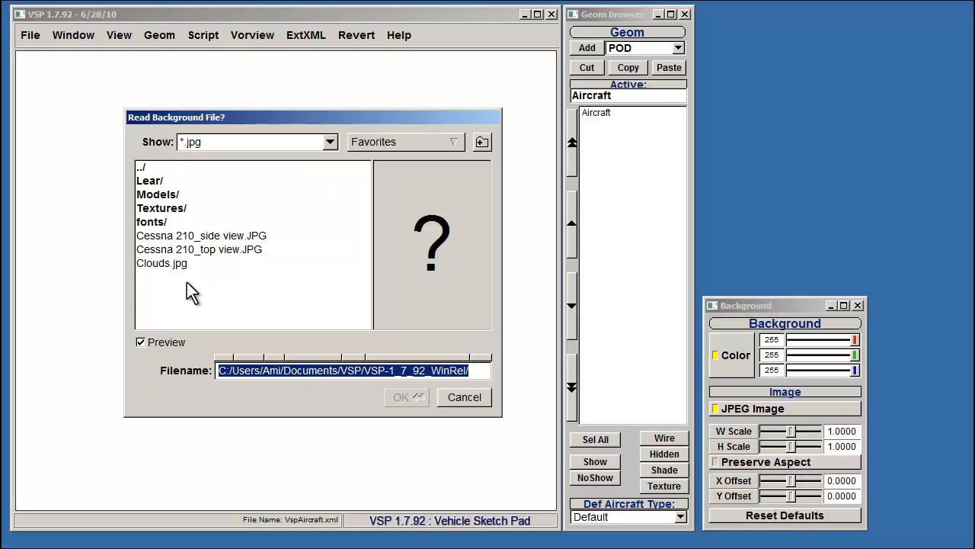
Load Clouds.jpg as the background, nudge its offset, then reset it to full-window defaults
{"action": "left_click", "coordinate": [161, 262]}
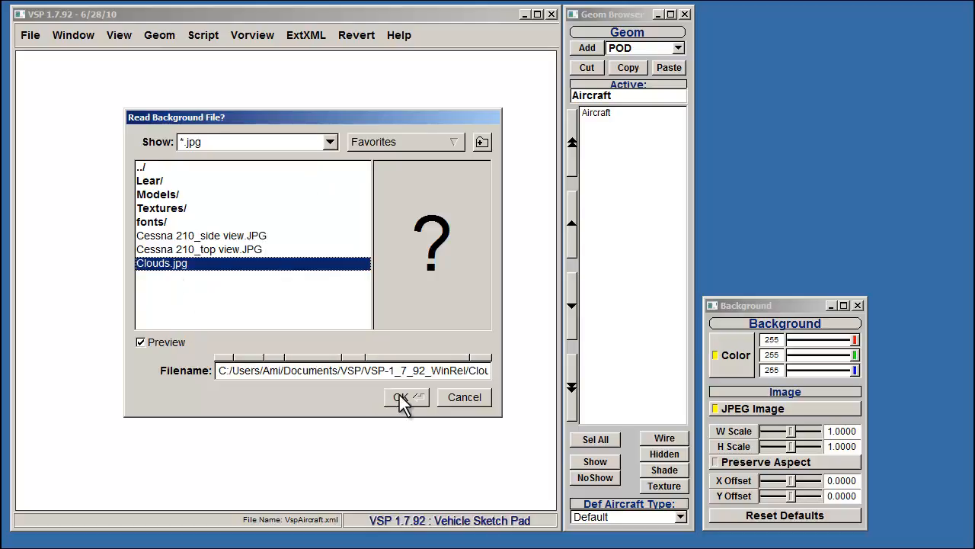
{"action": "left_click", "coordinate": [399, 397]}
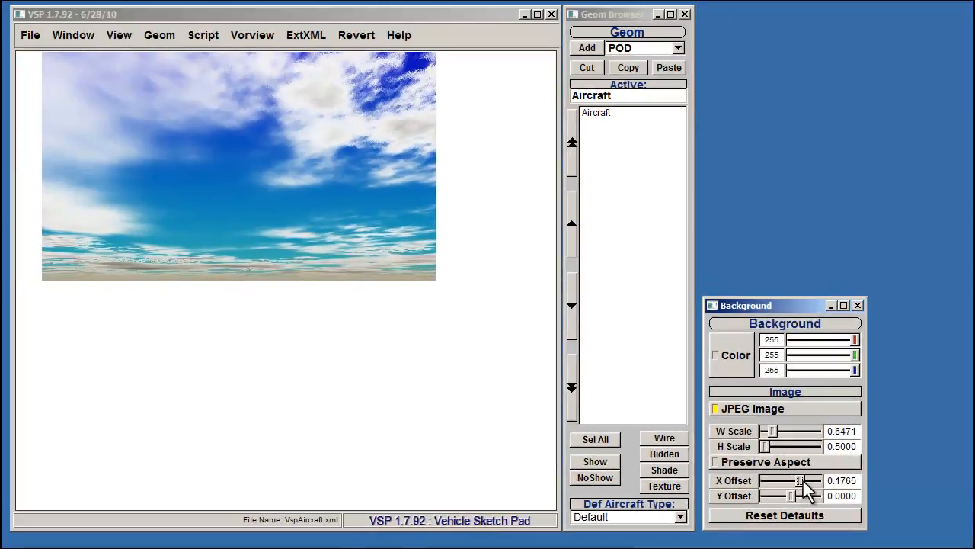
{"action": "left_click_drag", "start_coordinate": [800, 480], "coordinate": [791, 480]}
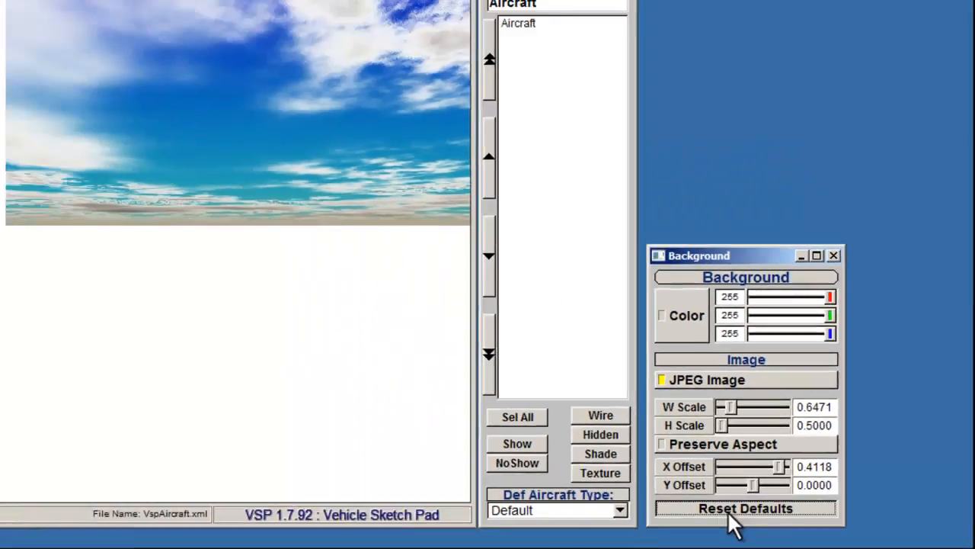
{"action": "left_click", "coordinate": [745, 507]}
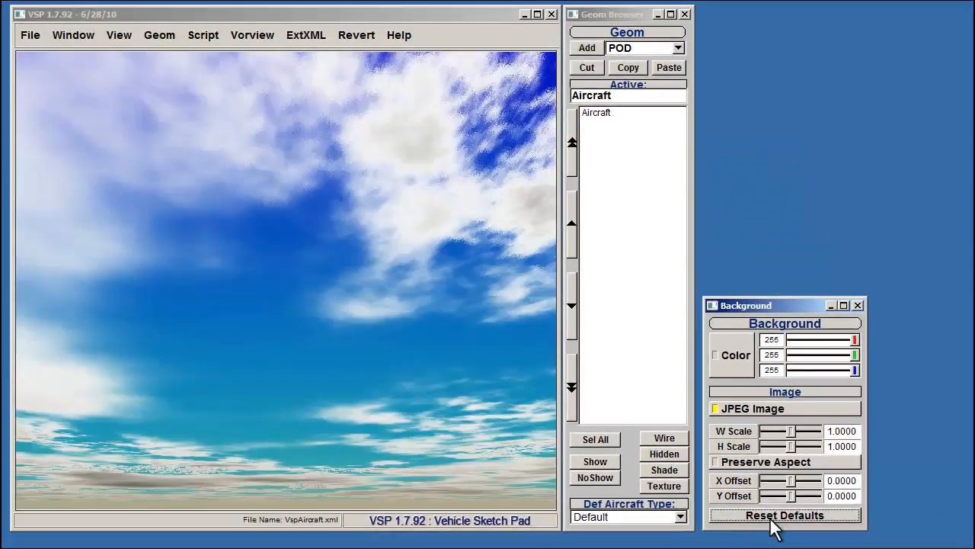
{"action": "left_click", "coordinate": [783, 515]}
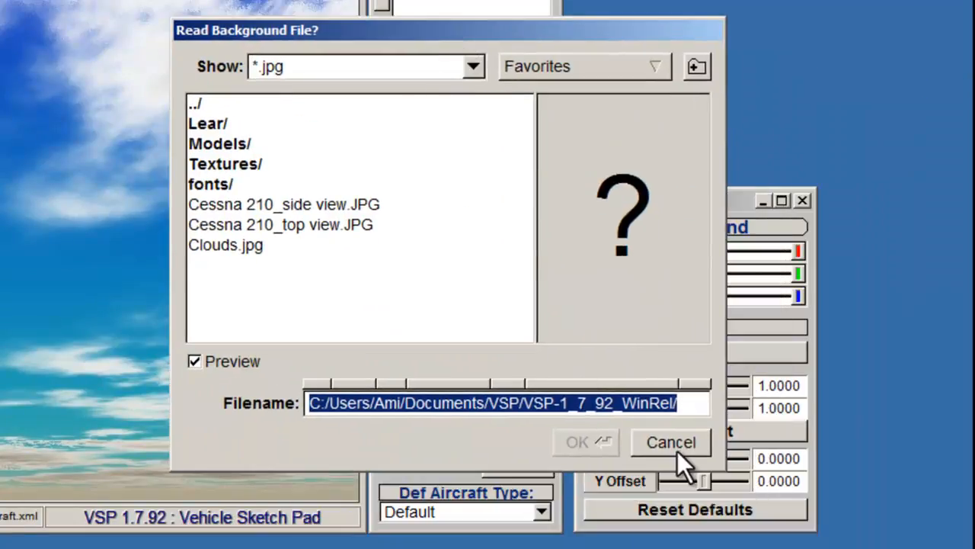
Cancel the Read Background File chooser without loading a picture
{"action": "left_click", "coordinate": [670, 442]}
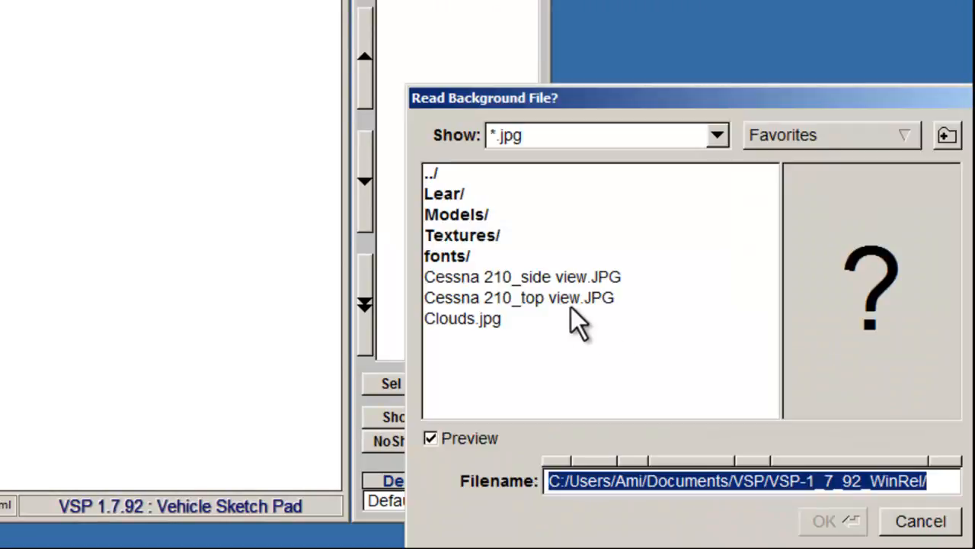
Load 'Cessna 210_top view.JPG' as background, enlarge it with aspect preserved and offset it to centre the fuselage
{"action": "left_click", "coordinate": [520, 297]}
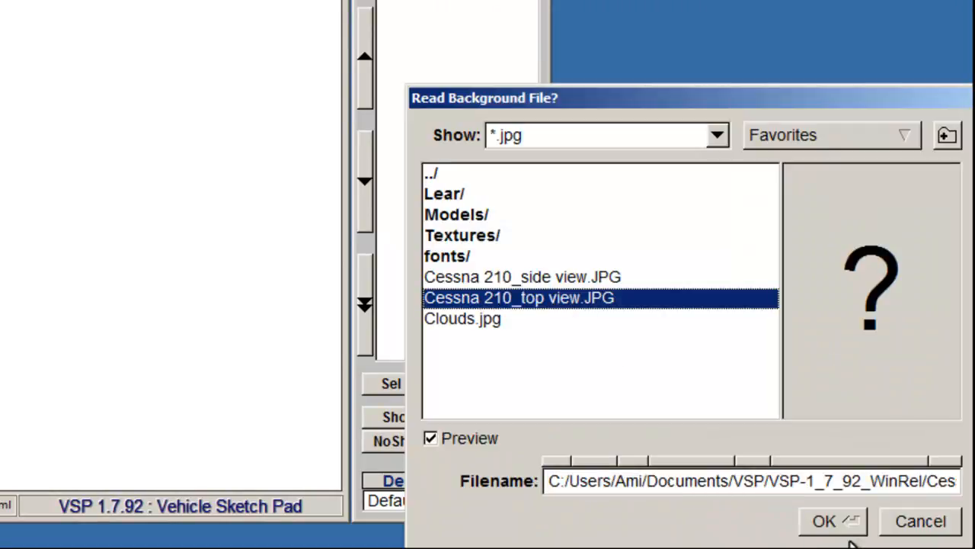
{"action": "left_click", "coordinate": [823, 521]}
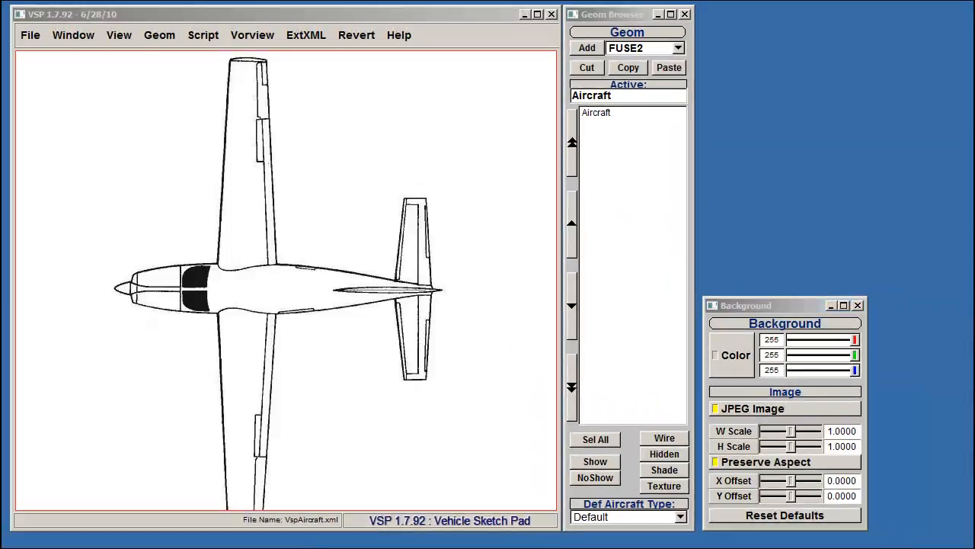
{"action": "mouse_move", "coordinate": [798, 441]}
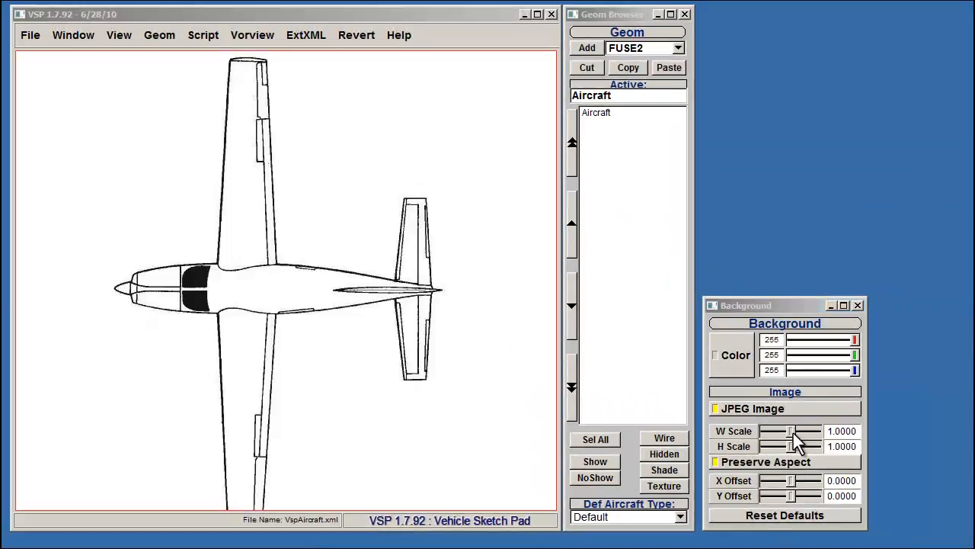
{"action": "left_click_drag", "start_coordinate": [789, 429], "coordinate": [811, 429]}
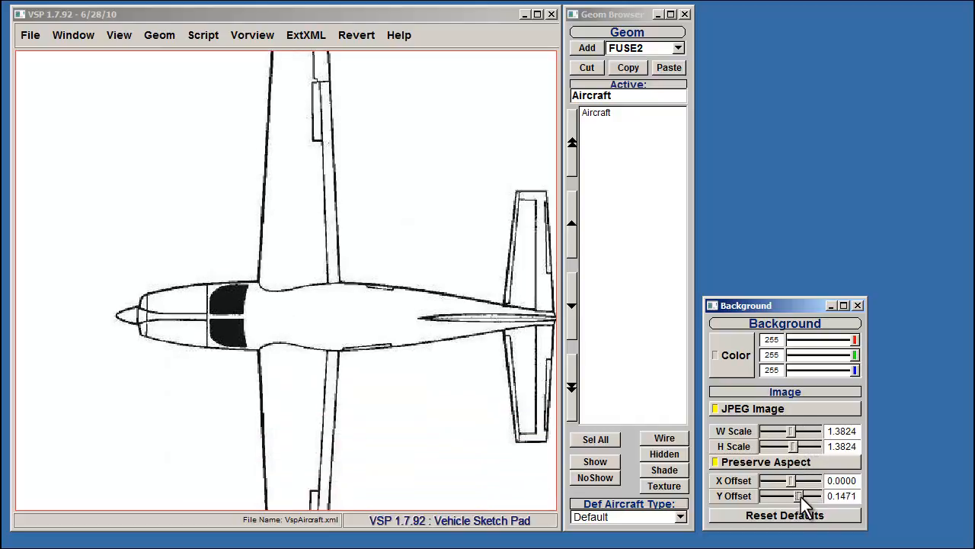
{"action": "left_click_drag", "start_coordinate": [800, 480], "coordinate": [780, 480]}
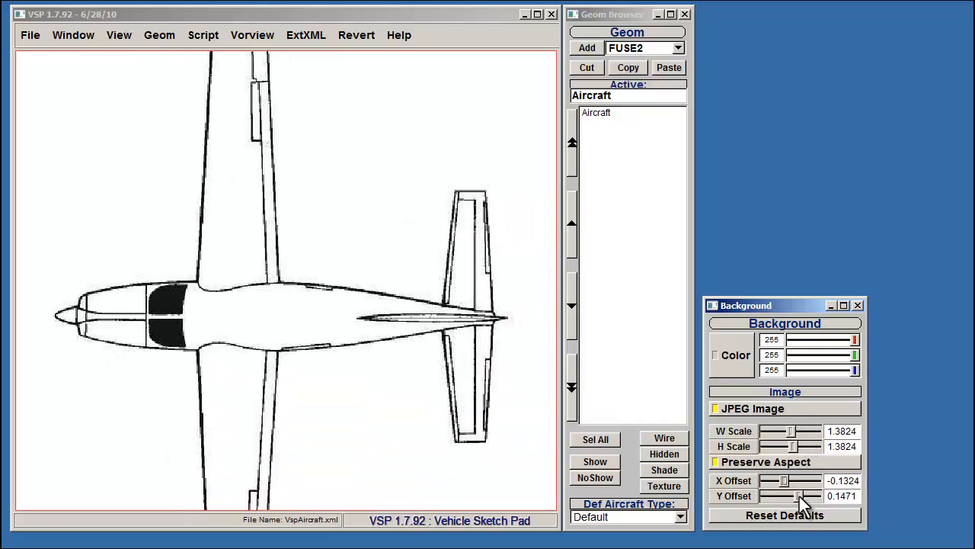
{"action": "left_click_drag", "start_coordinate": [792, 497], "coordinate": [808, 497]}
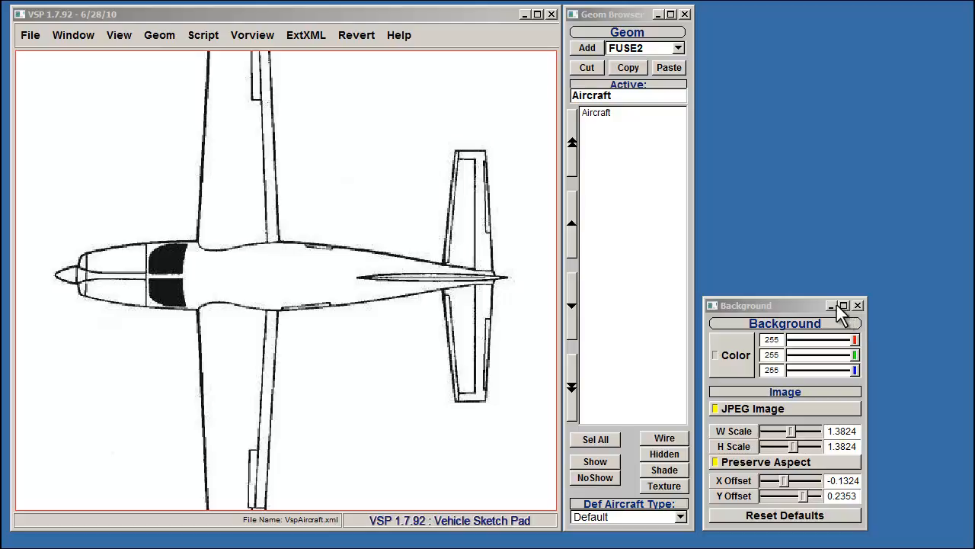
{"action": "left_click", "coordinate": [587, 47]}
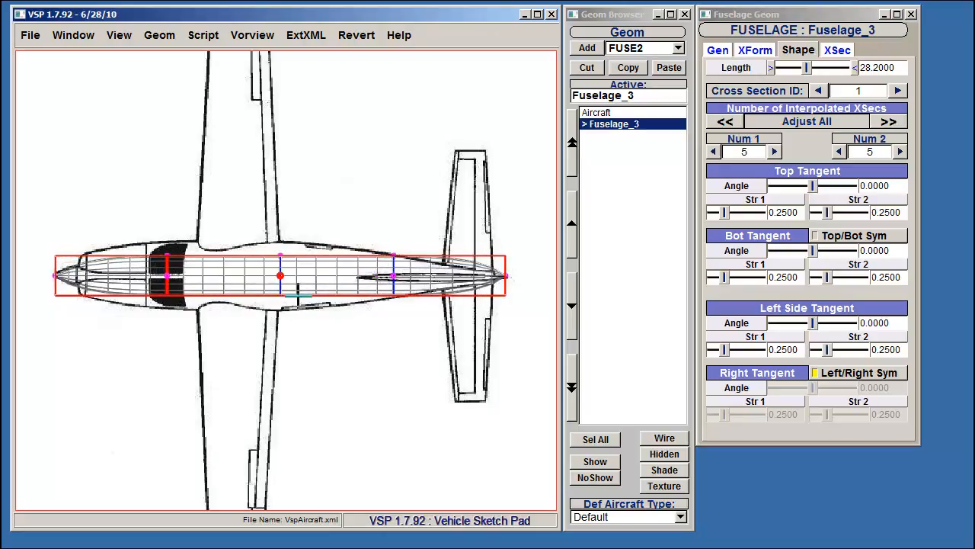
{"action": "mouse_move", "coordinate": [320, 321]}
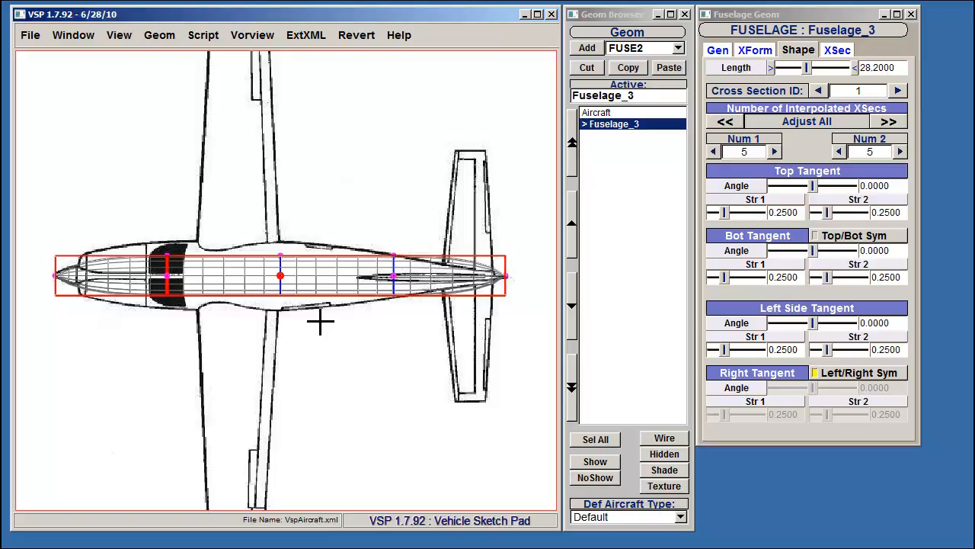
Slide fuselage cross sections 1 and 2 toward the nose in the XSec settings
{"action": "left_click", "coordinate": [836, 49]}
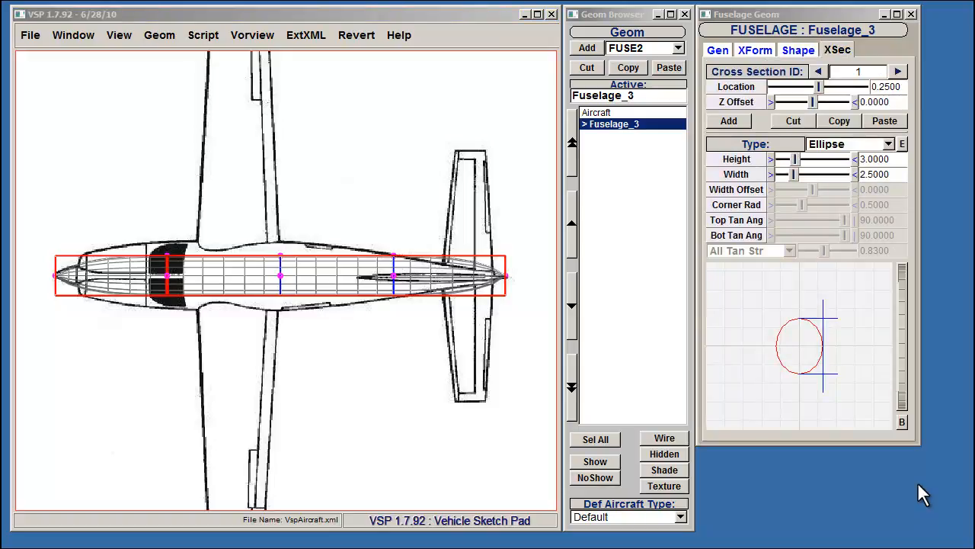
{"action": "left_click_drag", "start_coordinate": [821, 86], "coordinate": [818, 85]}
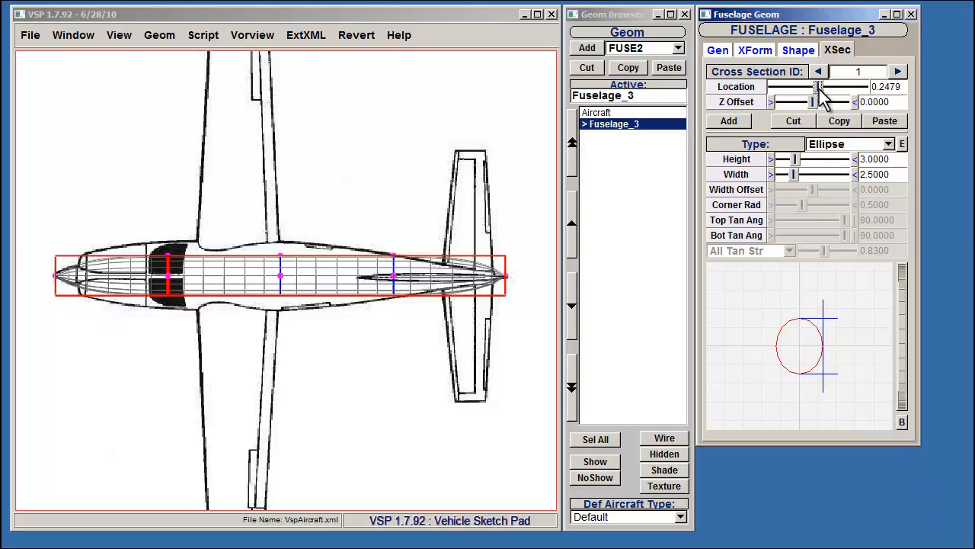
{"action": "left_click_drag", "start_coordinate": [816, 86], "coordinate": [783, 86]}
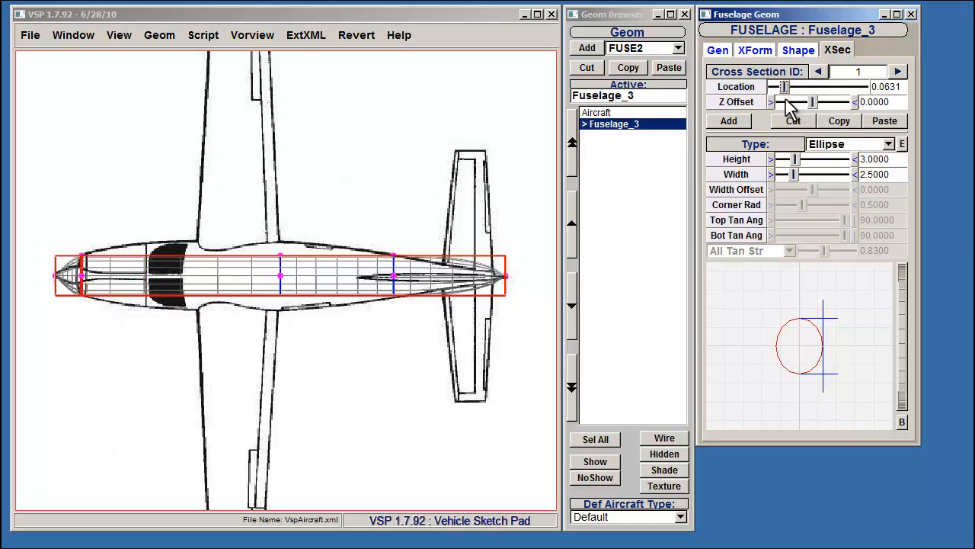
{"action": "left_click_drag", "start_coordinate": [784, 85], "coordinate": [784, 85]}
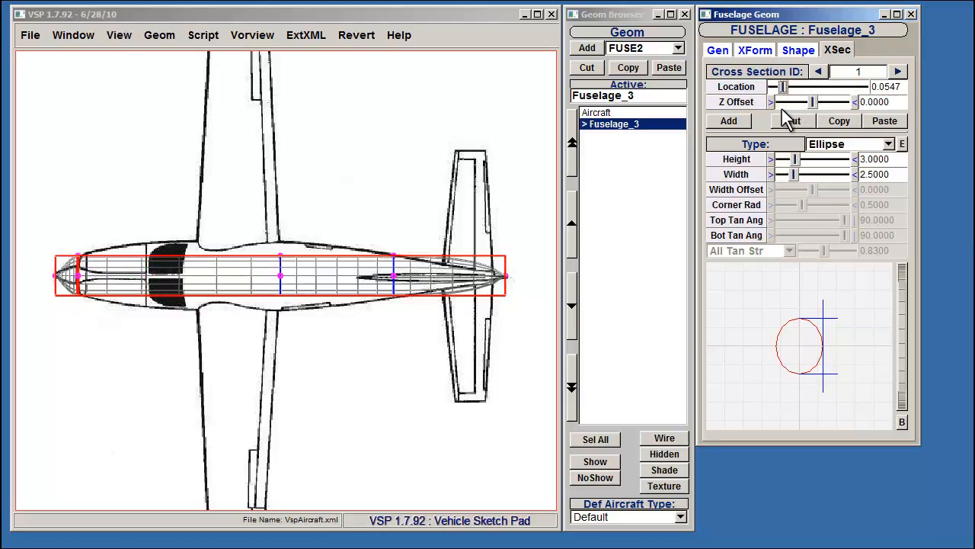
{"action": "left_click", "coordinate": [897, 72]}
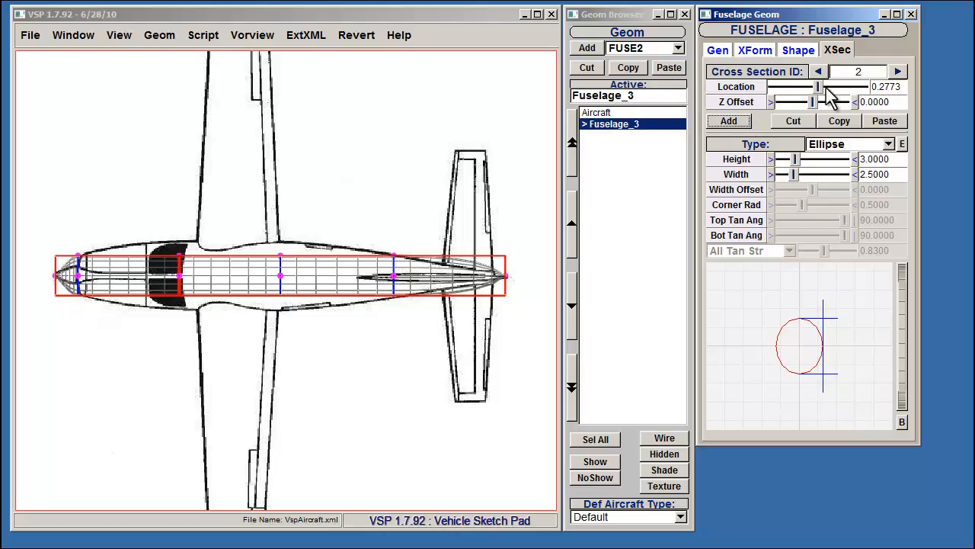
{"action": "left_click_drag", "start_coordinate": [820, 85], "coordinate": [774, 85]}
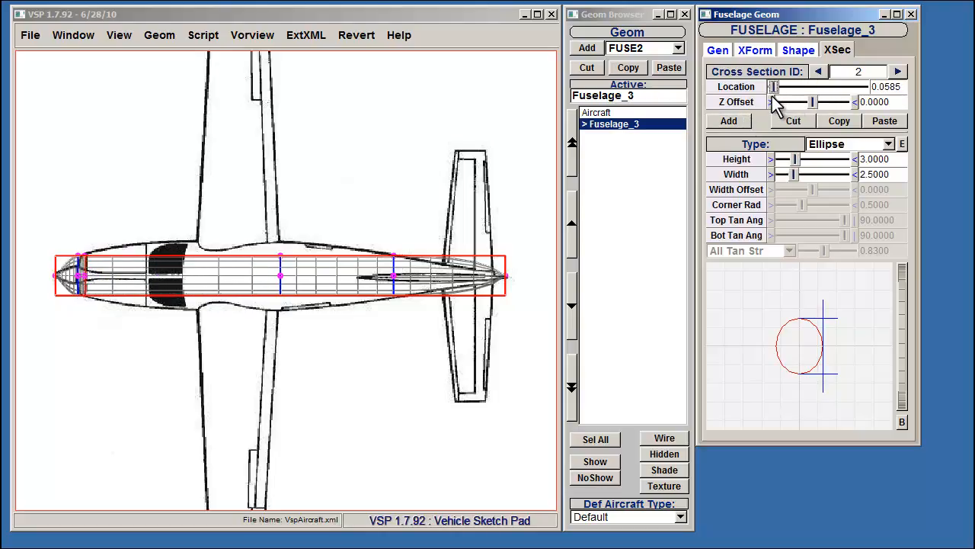
{"action": "left_click_drag", "start_coordinate": [776, 86], "coordinate": [774, 85]}
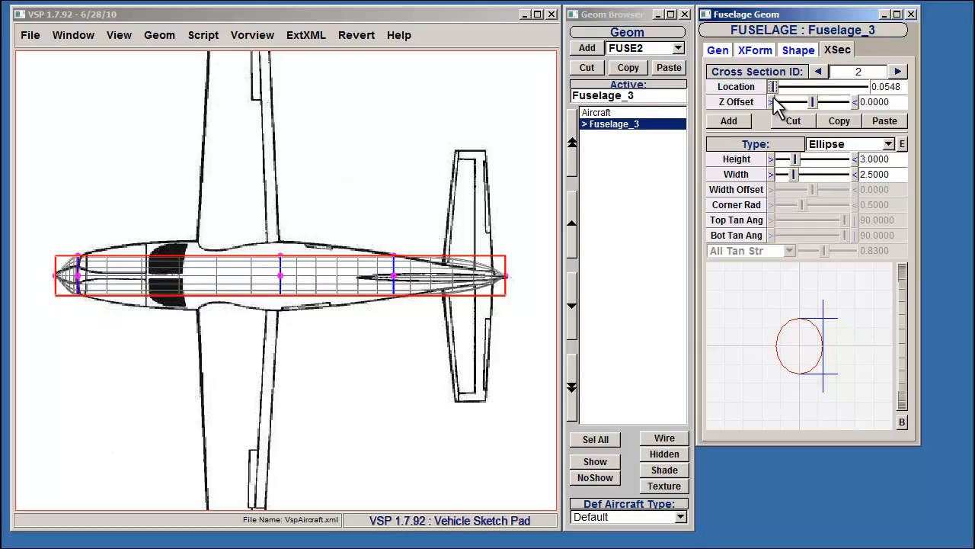
{"action": "left_click", "coordinate": [818, 71]}
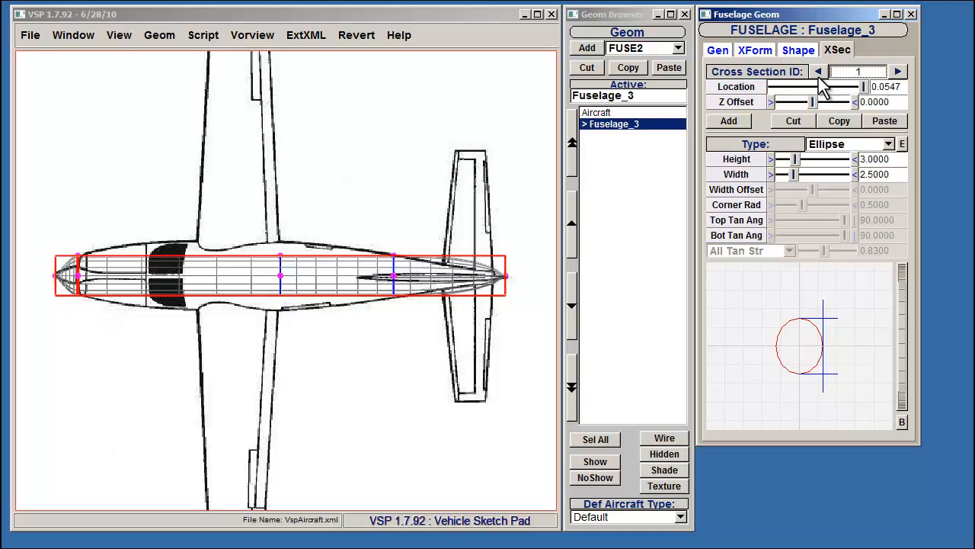
Make cross section 1 a Circle and shrink its height to about 1.39
{"action": "left_click", "coordinate": [850, 144]}
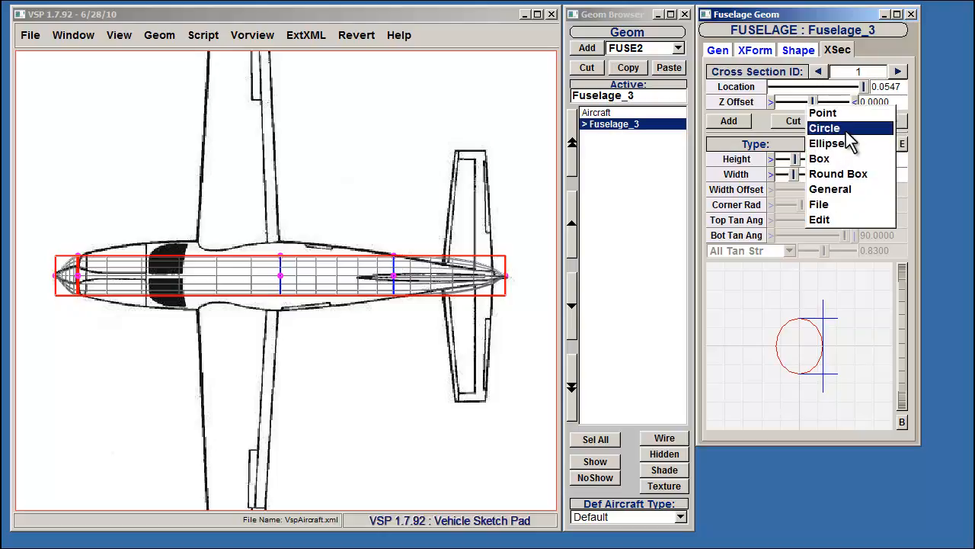
{"action": "left_click", "coordinate": [825, 128]}
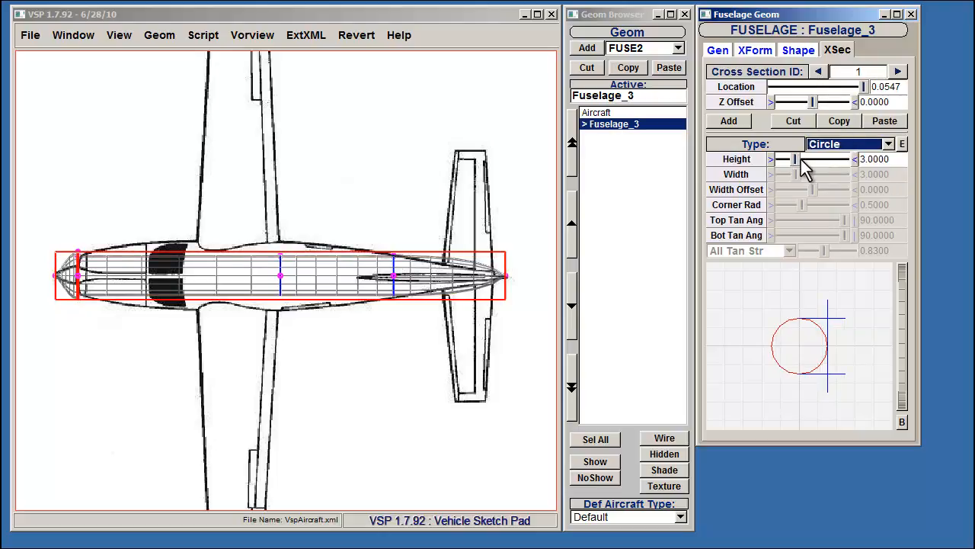
{"action": "left_click_drag", "start_coordinate": [805, 159], "coordinate": [795, 158]}
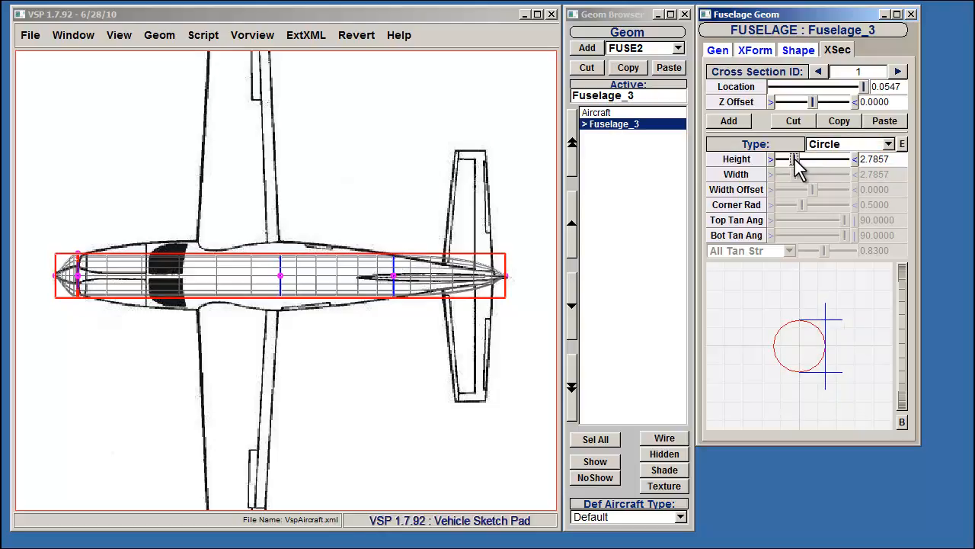
{"action": "left_click_drag", "start_coordinate": [800, 158], "coordinate": [785, 158]}
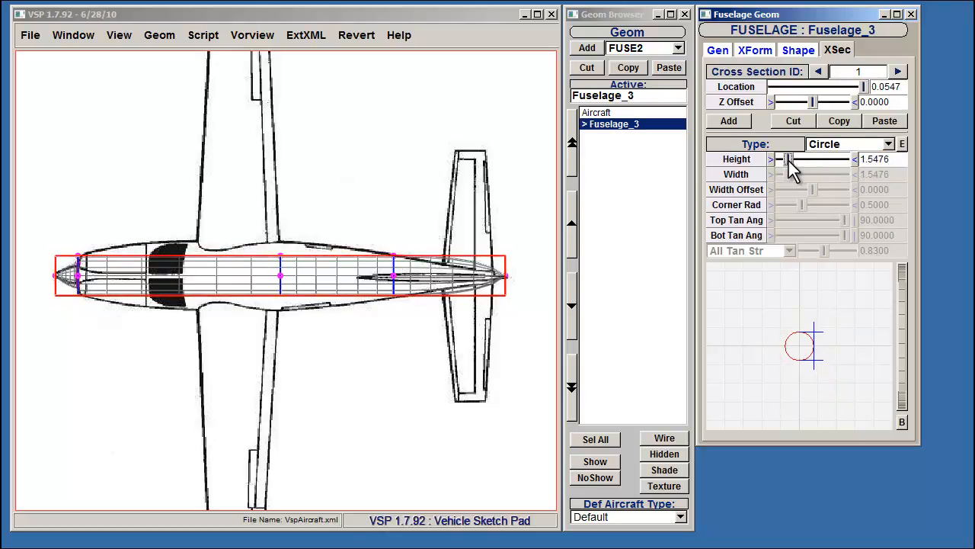
{"action": "left_click_drag", "start_coordinate": [800, 158], "coordinate": [789, 159]}
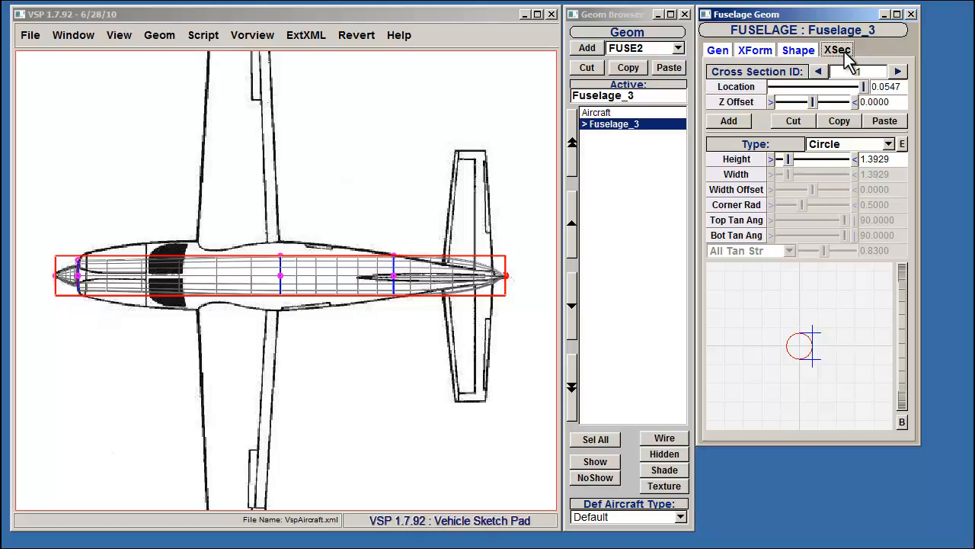
Set the nose section's left side tangent angle to about −19 degrees in the Shape settings
{"action": "left_click", "coordinate": [798, 49]}
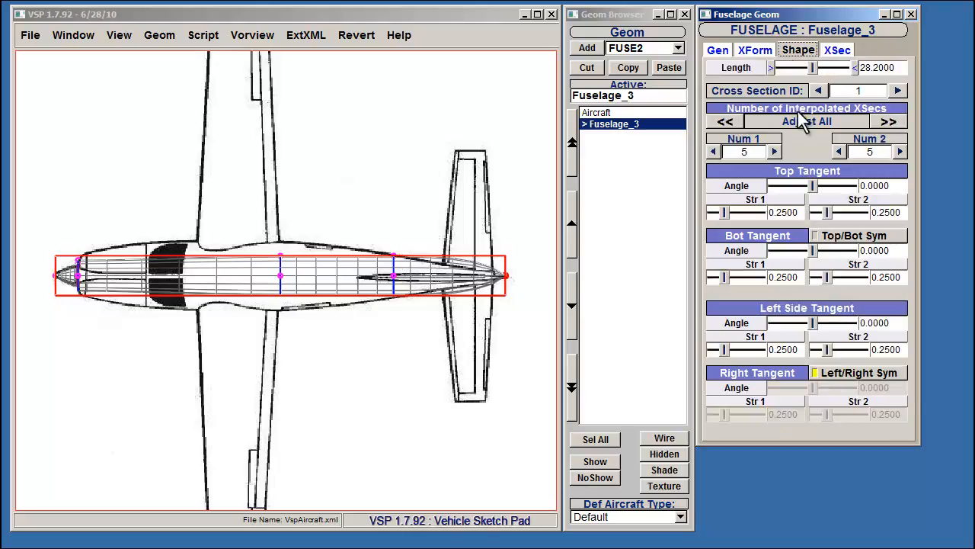
{"action": "mouse_move", "coordinate": [815, 316]}
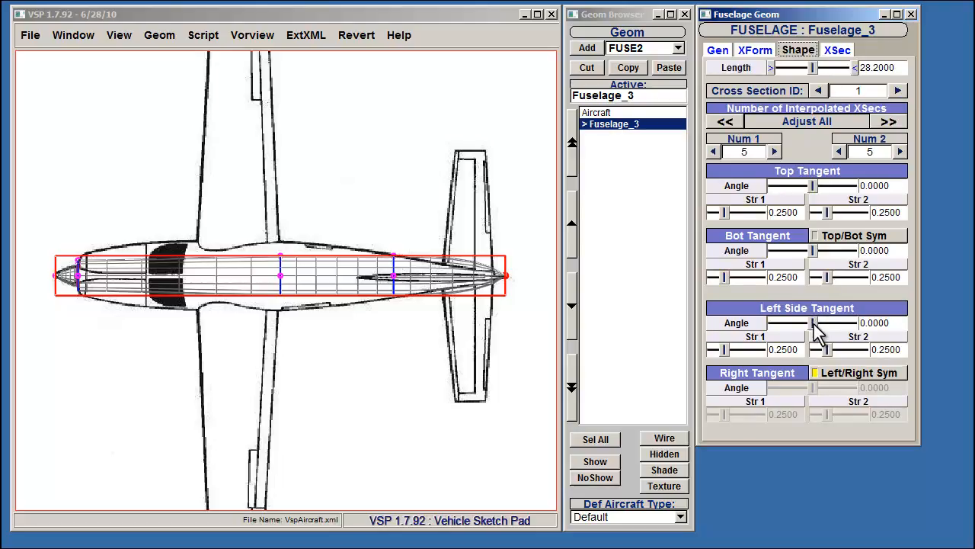
{"action": "left_click_drag", "start_coordinate": [810, 332], "coordinate": [800, 332]}
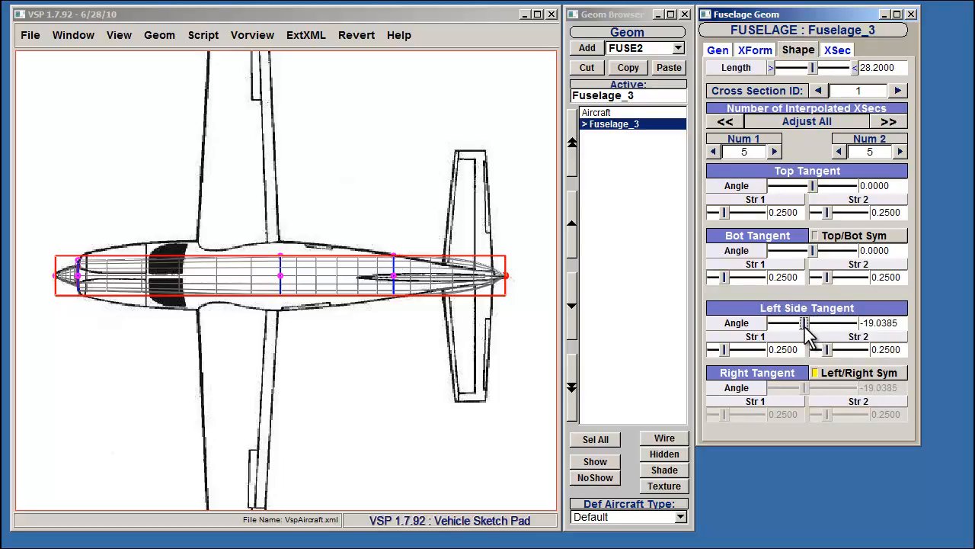
{"action": "left_click_drag", "start_coordinate": [810, 323], "coordinate": [780, 323]}
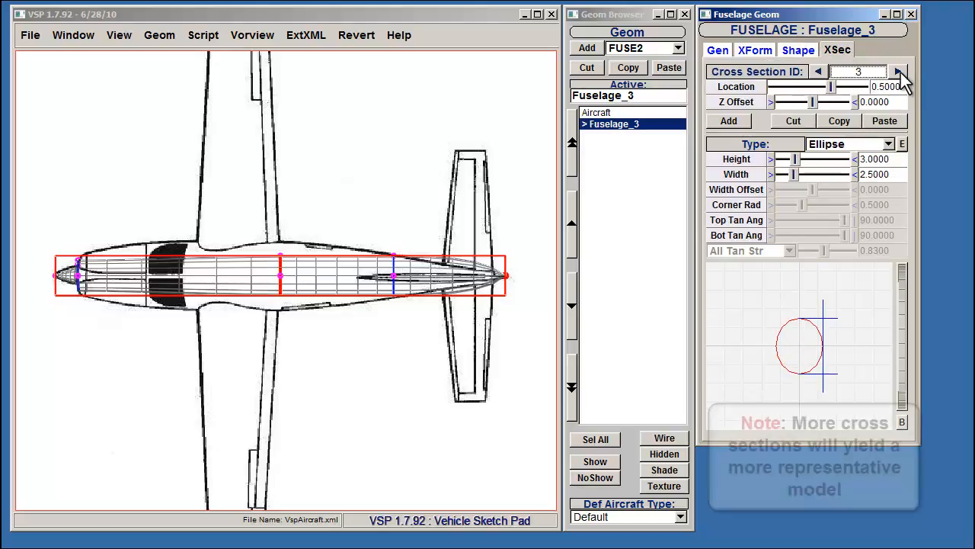
Widen cross sections 2–4 so the fuselage planform tapers toward the nose, section 3 near 4.0
{"action": "left_click", "coordinate": [897, 72]}
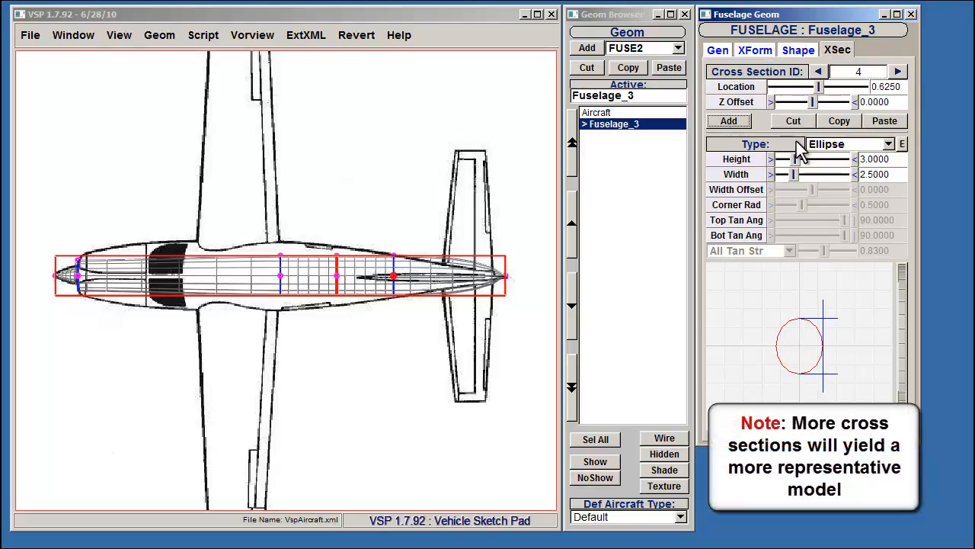
{"action": "left_click_drag", "start_coordinate": [793, 174], "coordinate": [800, 174]}
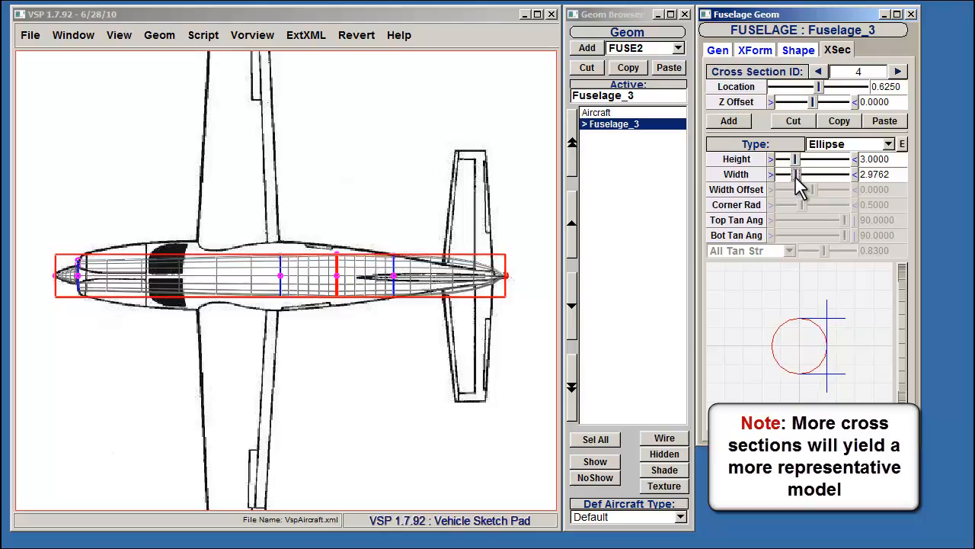
{"action": "left_click", "coordinate": [819, 72]}
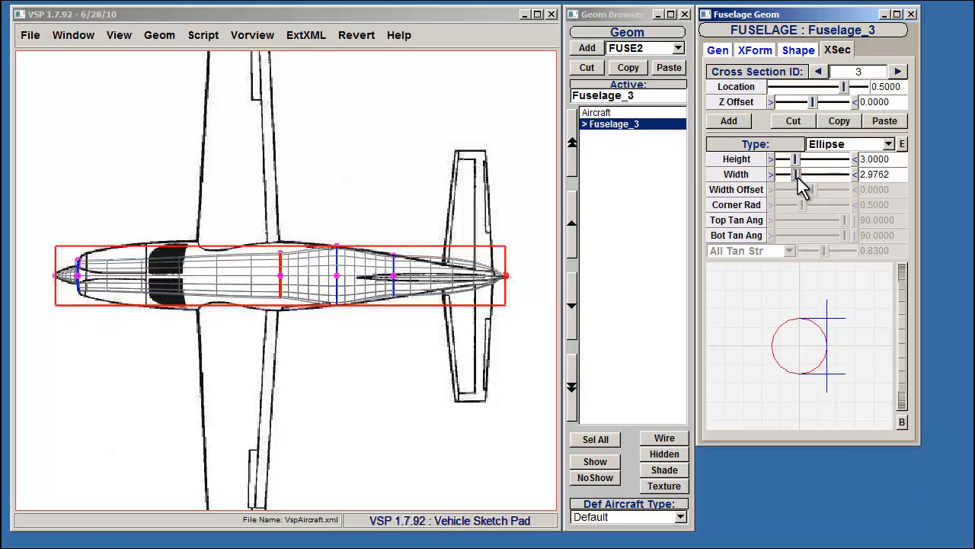
{"action": "left_click_drag", "start_coordinate": [795, 173], "coordinate": [804, 174]}
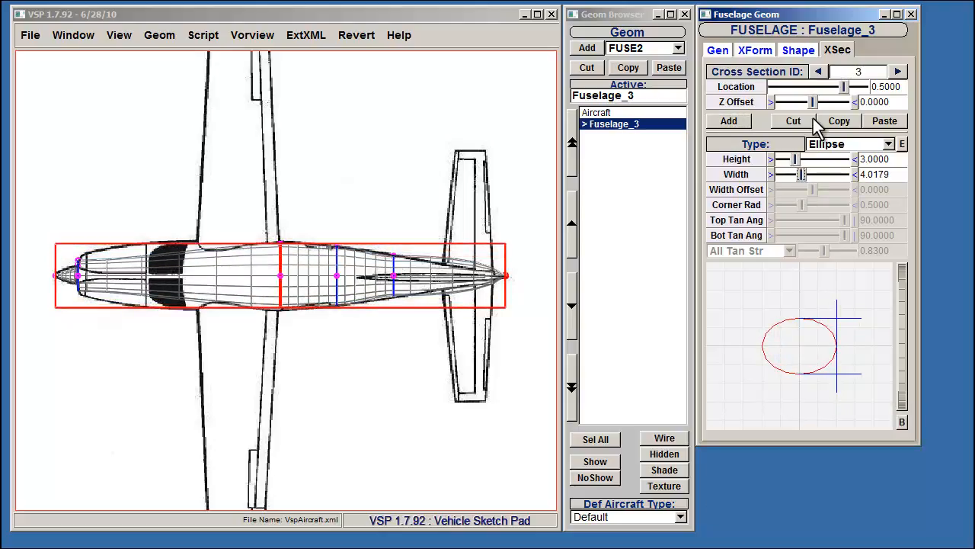
{"action": "left_click", "coordinate": [819, 71]}
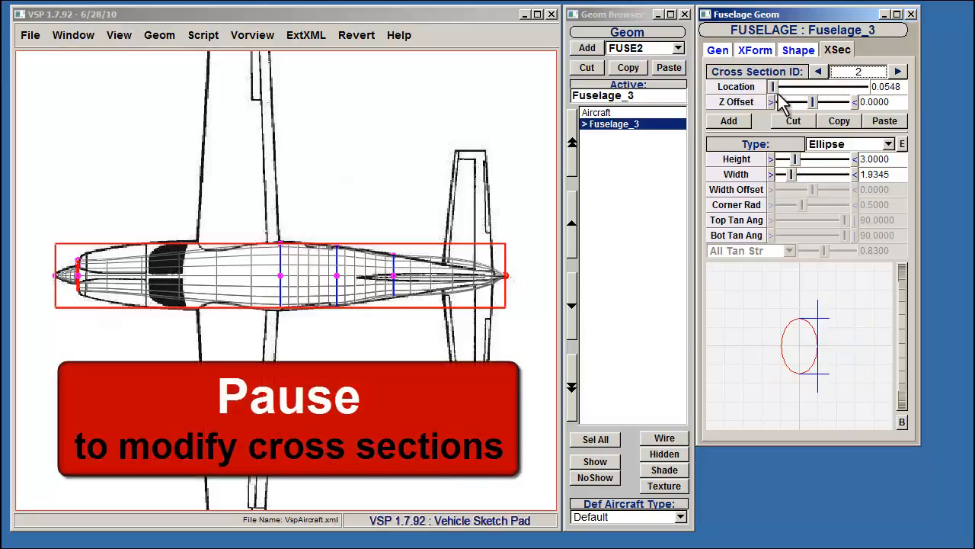
{"action": "left_click", "coordinate": [897, 72]}
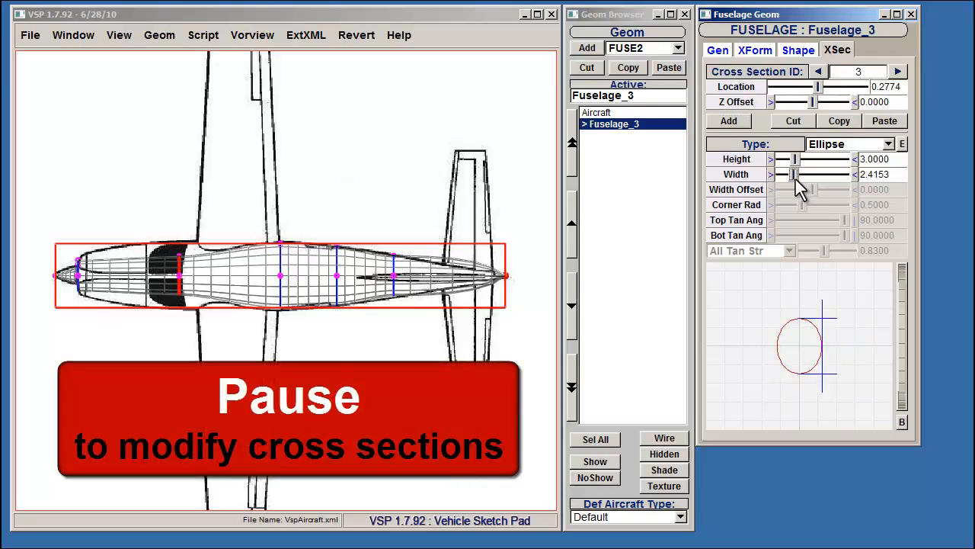
{"action": "left_click_drag", "start_coordinate": [795, 174], "coordinate": [811, 174]}
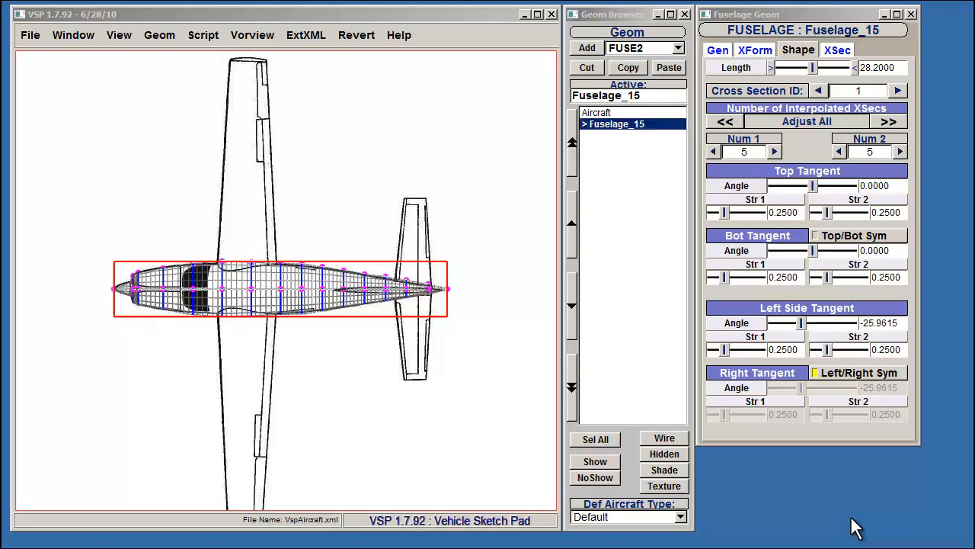
{"action": "mouse_move", "coordinate": [58, 52]}
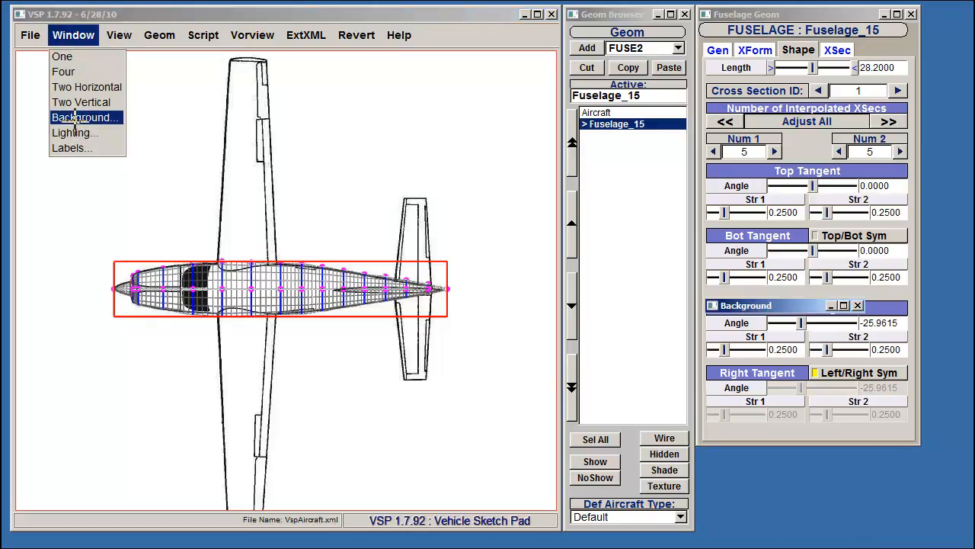
Load 'Cessna 210_side view.JPG' as a JPEG background and offset it to line up with the fuselage
{"action": "left_click", "coordinate": [82, 115]}
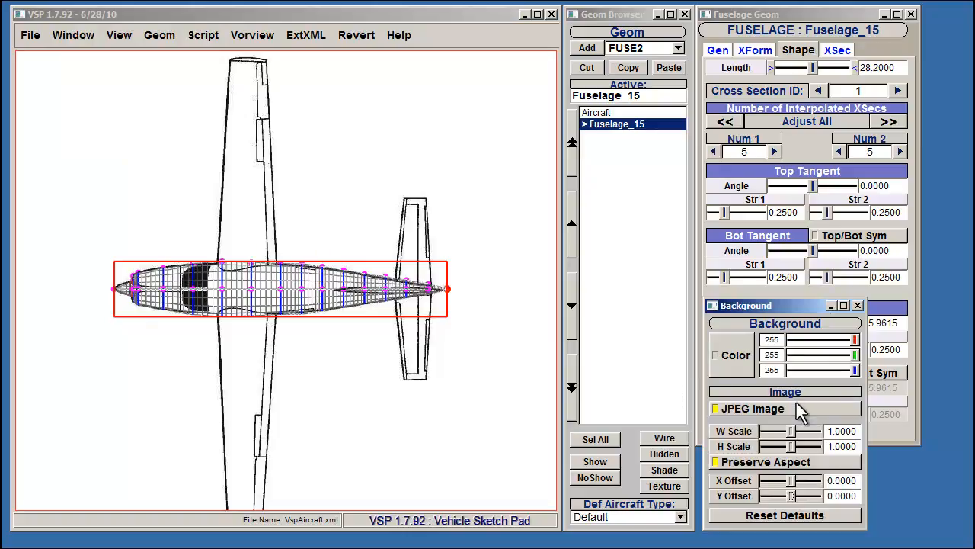
{"action": "left_click", "coordinate": [750, 409]}
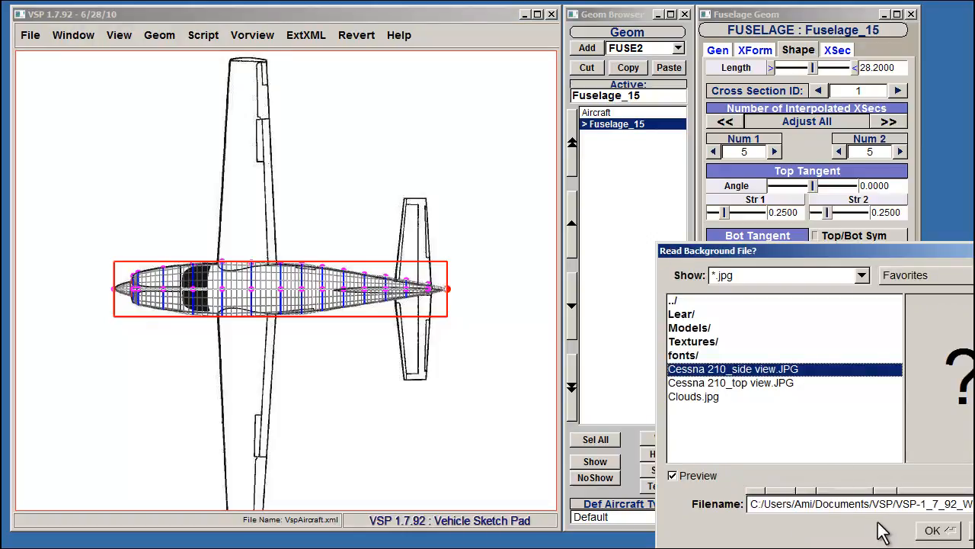
{"action": "left_click", "coordinate": [931, 531]}
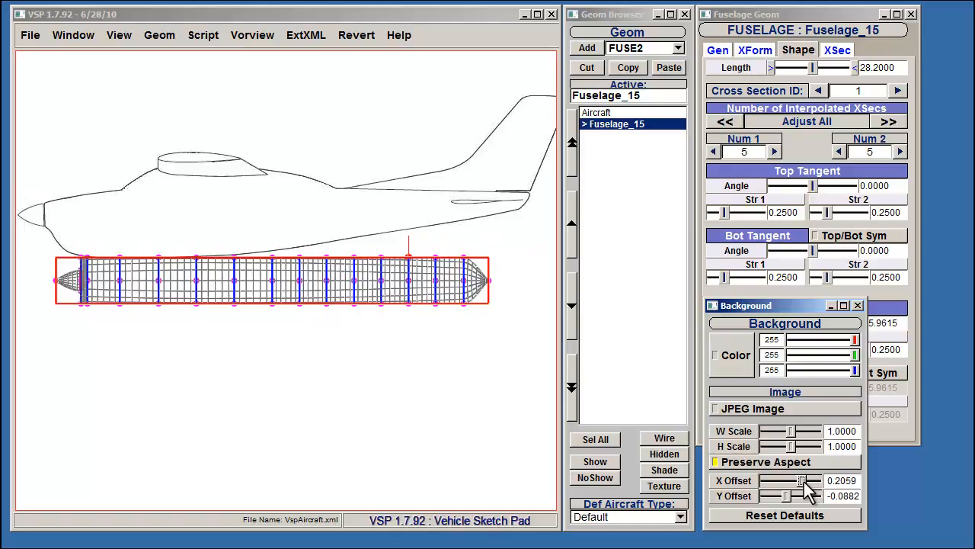
{"action": "left_click_drag", "start_coordinate": [792, 496], "coordinate": [784, 497]}
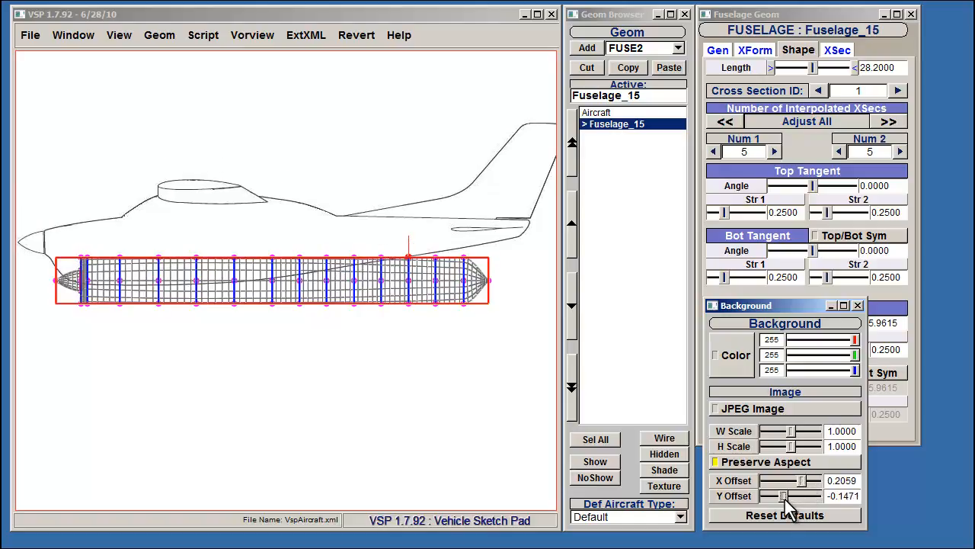
{"action": "left_click_drag", "start_coordinate": [785, 495], "coordinate": [777, 495]}
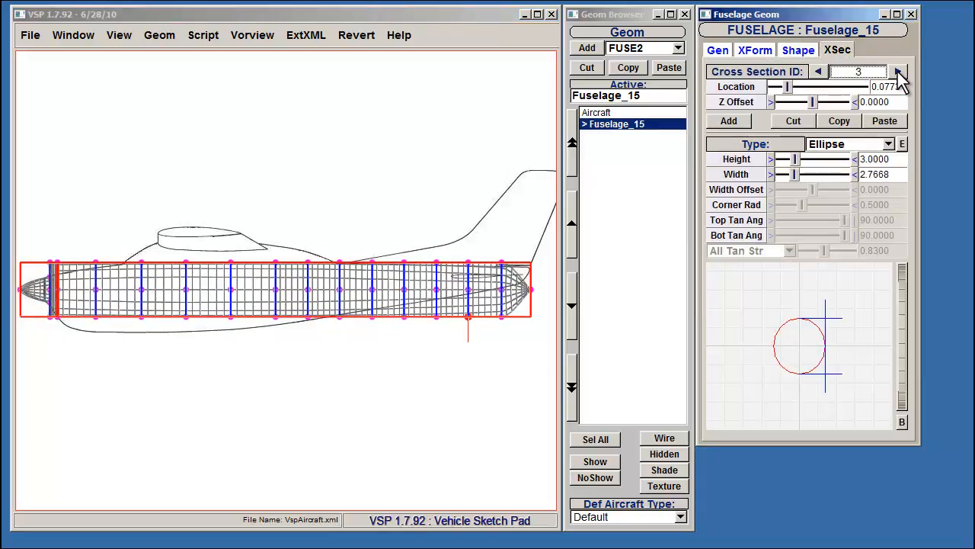
Lower and resize cross sections 3 and 4 so the fuselage follows the side-view outline
{"action": "left_click", "coordinate": [897, 72]}
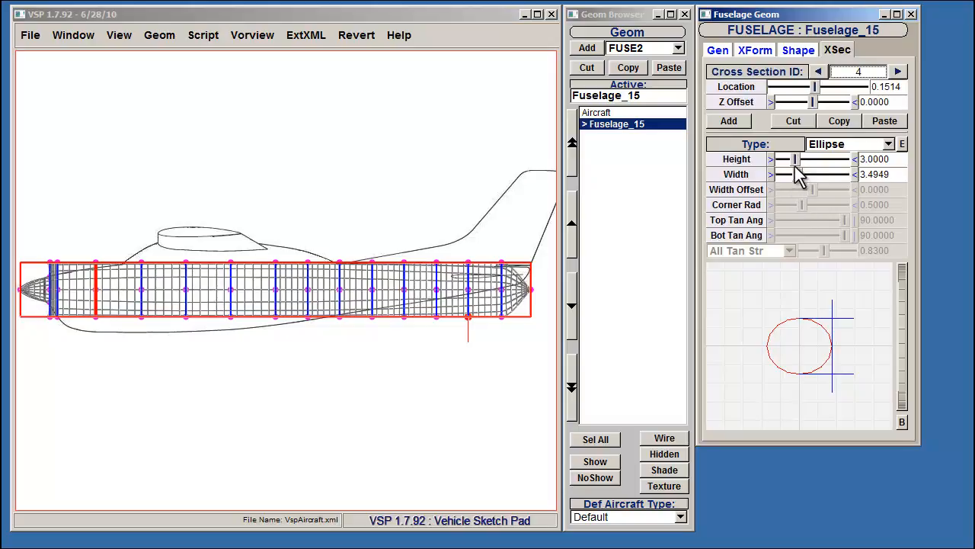
{"action": "left_click_drag", "start_coordinate": [796, 160], "coordinate": [798, 160]}
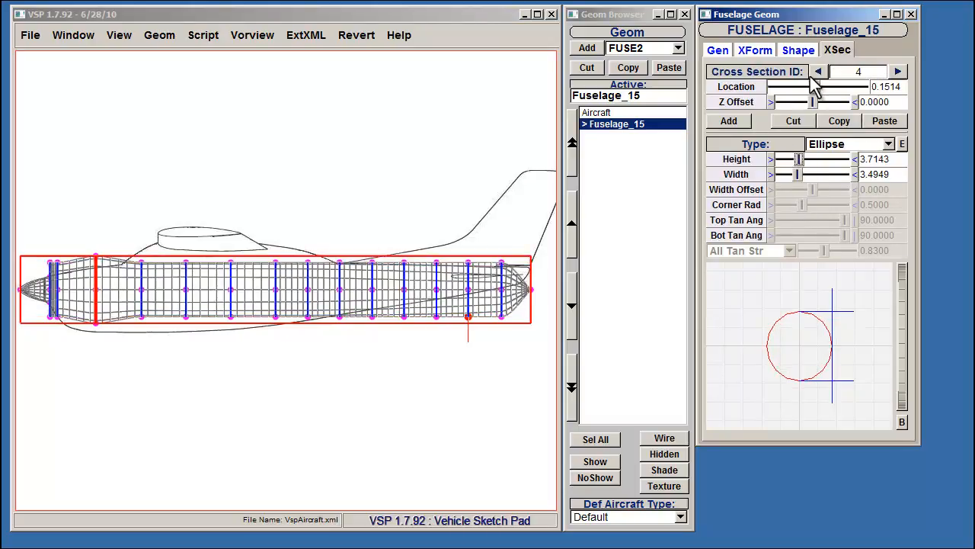
{"action": "left_click_drag", "start_coordinate": [798, 101], "coordinate": [795, 101]}
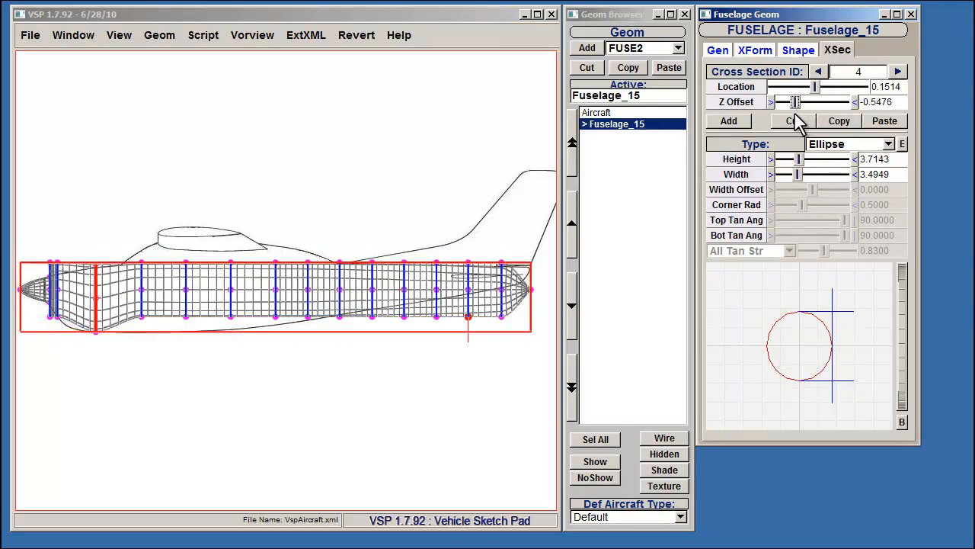
{"action": "left_click", "coordinate": [818, 72]}
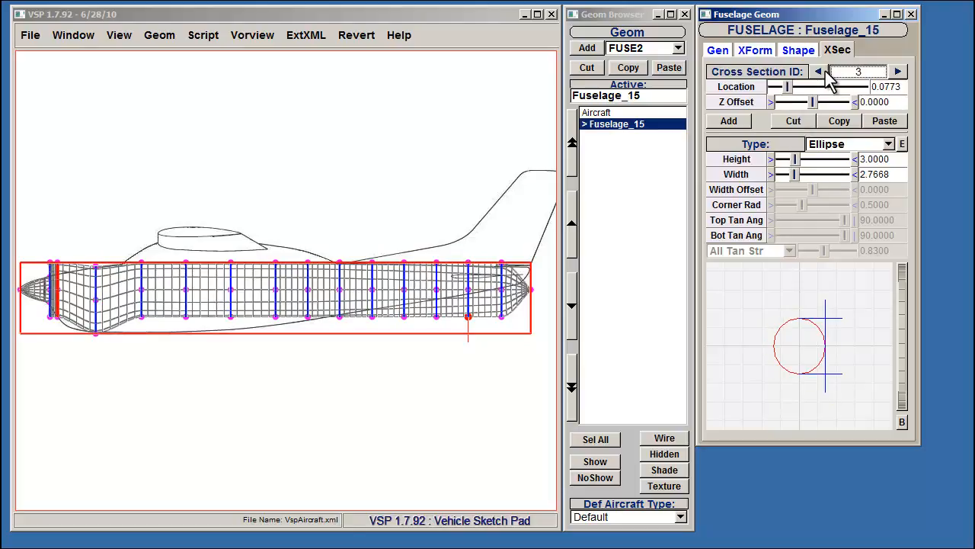
{"action": "left_click_drag", "start_coordinate": [792, 102], "coordinate": [804, 103]}
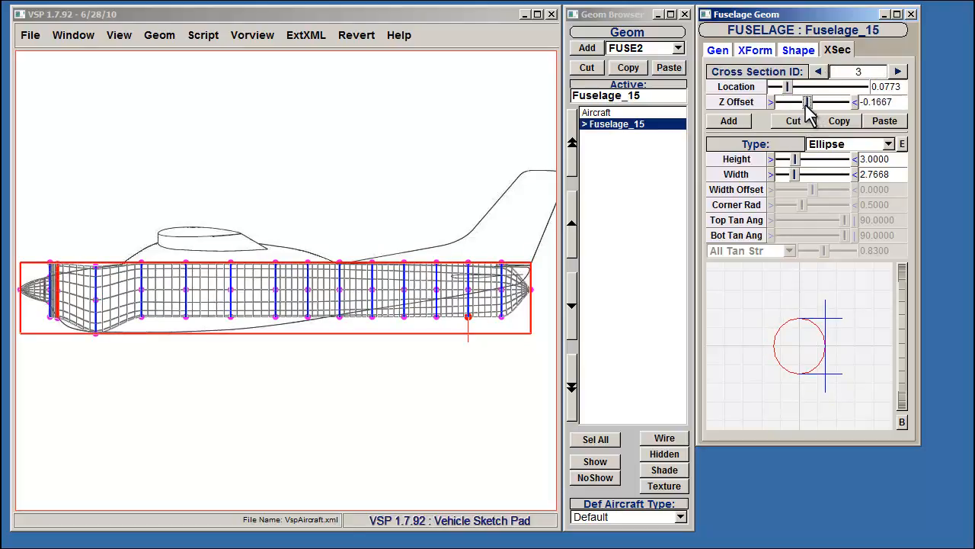
{"action": "left_click_drag", "start_coordinate": [806, 100], "coordinate": [800, 100]}
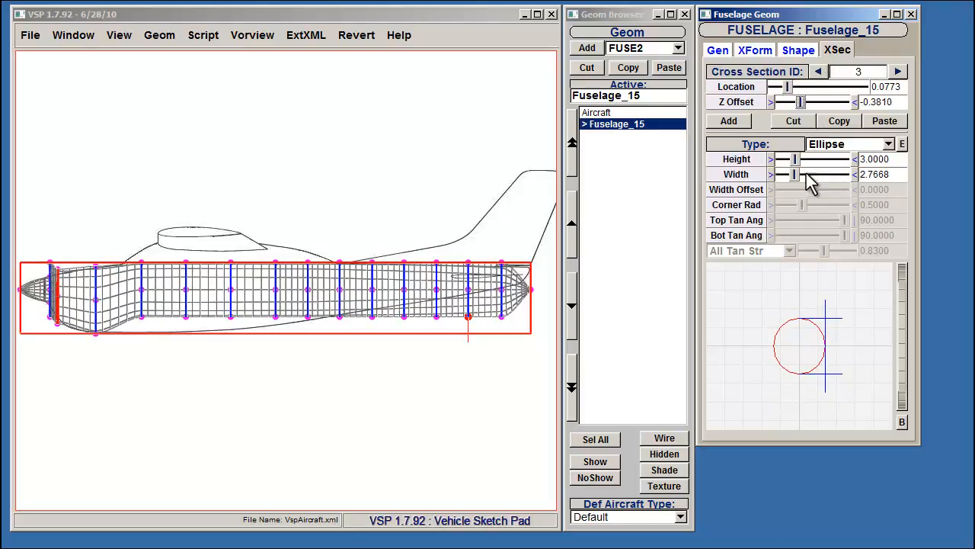
{"action": "left_click_drag", "start_coordinate": [795, 158], "coordinate": [791, 159]}
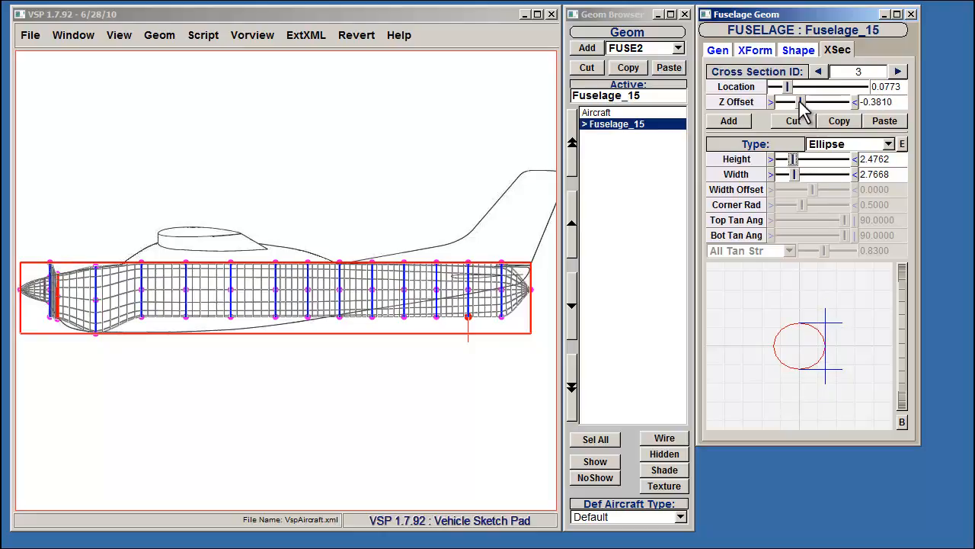
{"action": "mouse_move", "coordinate": [770, 181]}
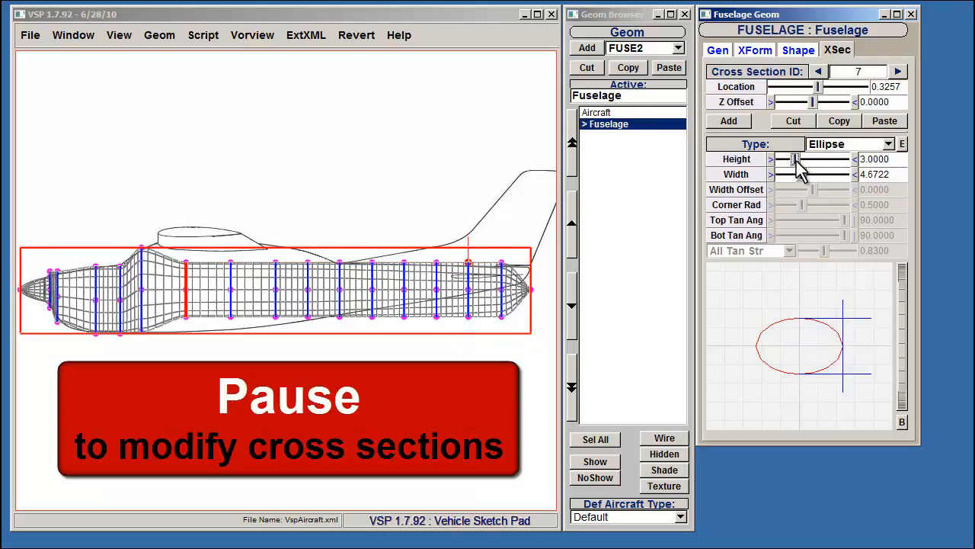
{"action": "left_click_drag", "start_coordinate": [792, 160], "coordinate": [806, 160]}
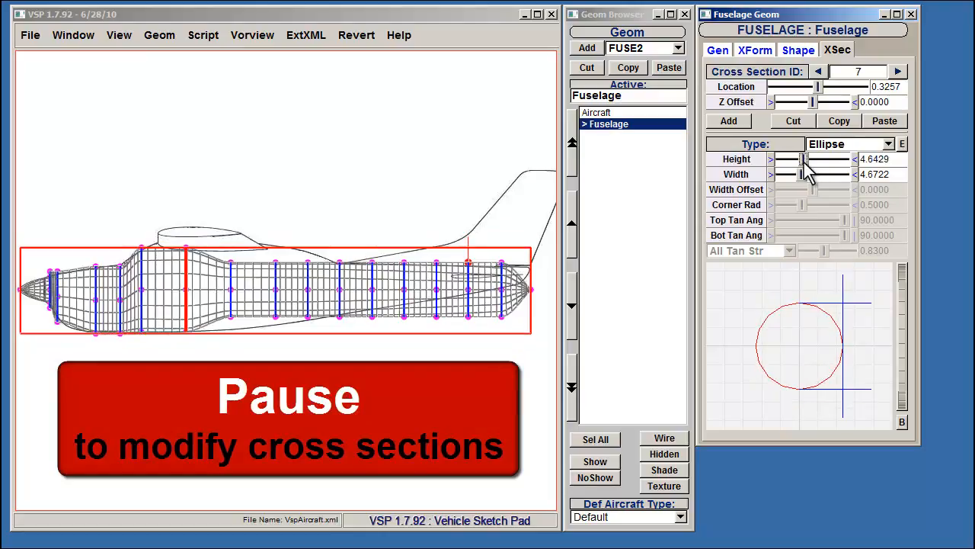
{"action": "mouse_move", "coordinate": [815, 125]}
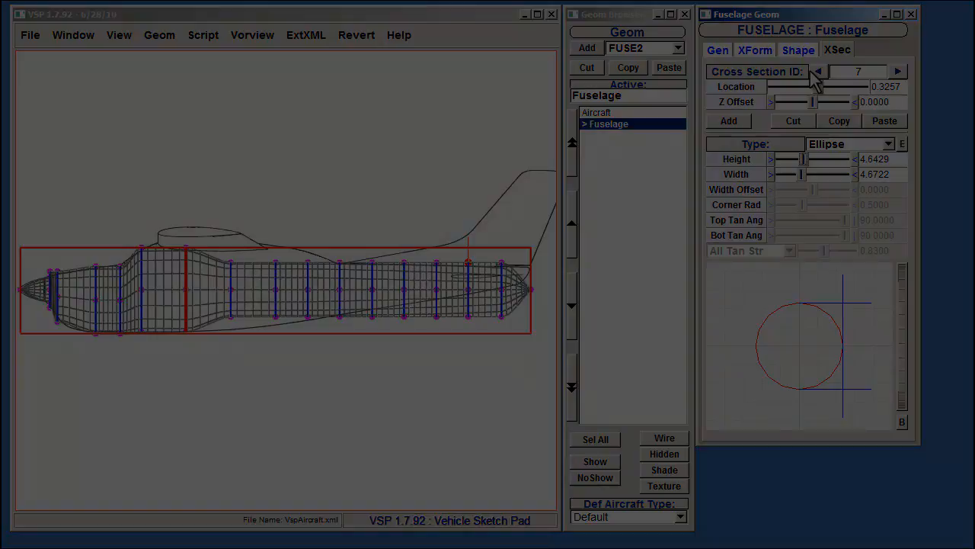
Show the fuselage from above over the top-view background and add a multi-section wing
{"action": "left_click", "coordinate": [597, 113]}
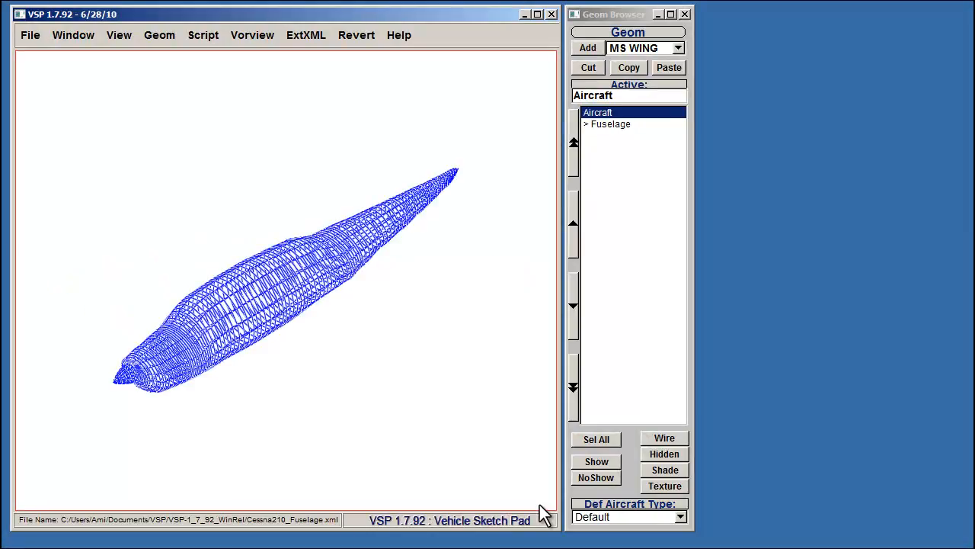
{"action": "left_click", "coordinate": [73, 35]}
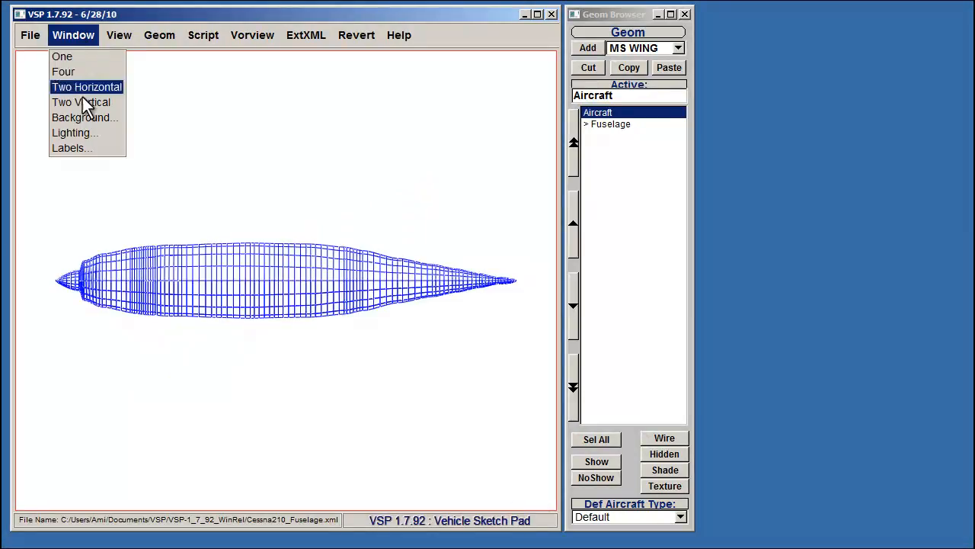
{"action": "left_click", "coordinate": [86, 117]}
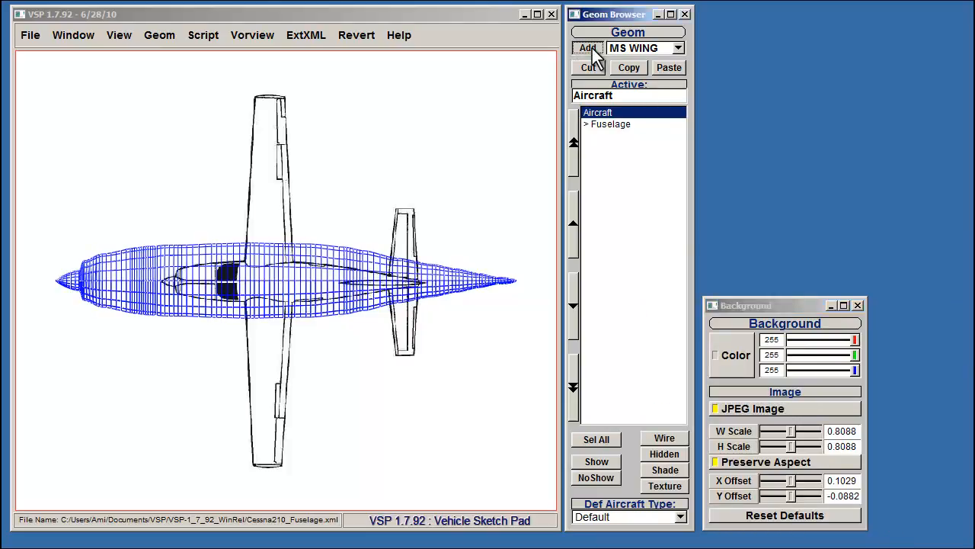
{"action": "left_click", "coordinate": [588, 47]}
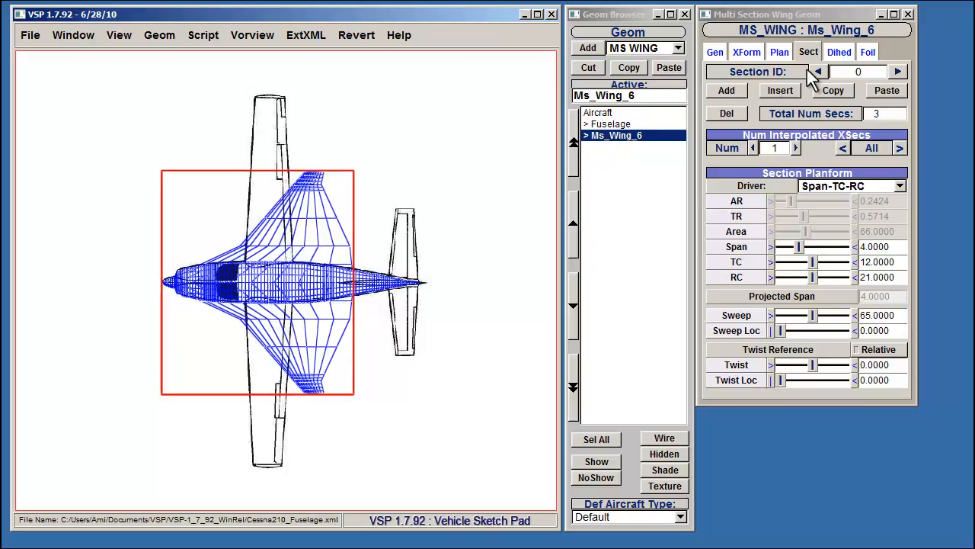
Remove the wing's last section, leaving a single-section wing with span about 36.75 and chord 16.5
{"action": "left_click", "coordinate": [897, 71]}
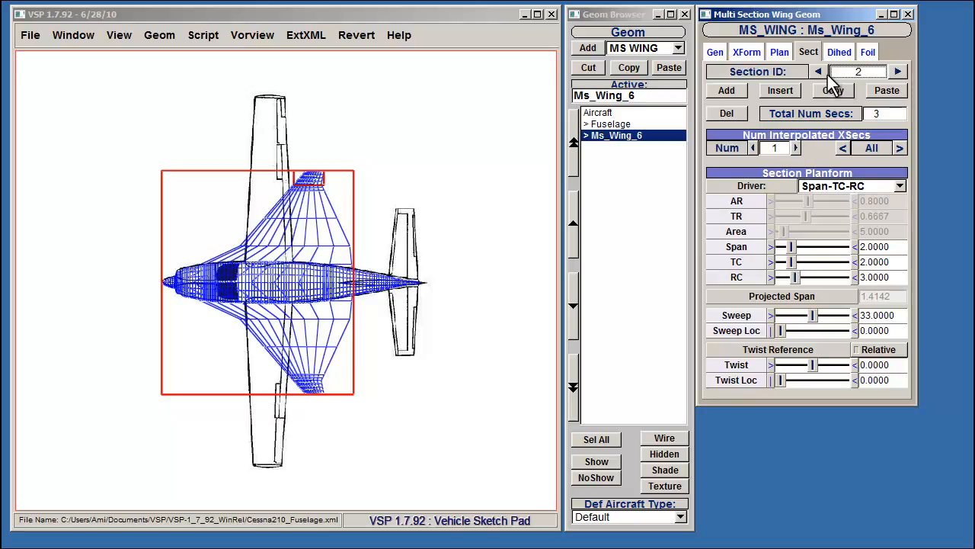
{"action": "mouse_move", "coordinate": [738, 115]}
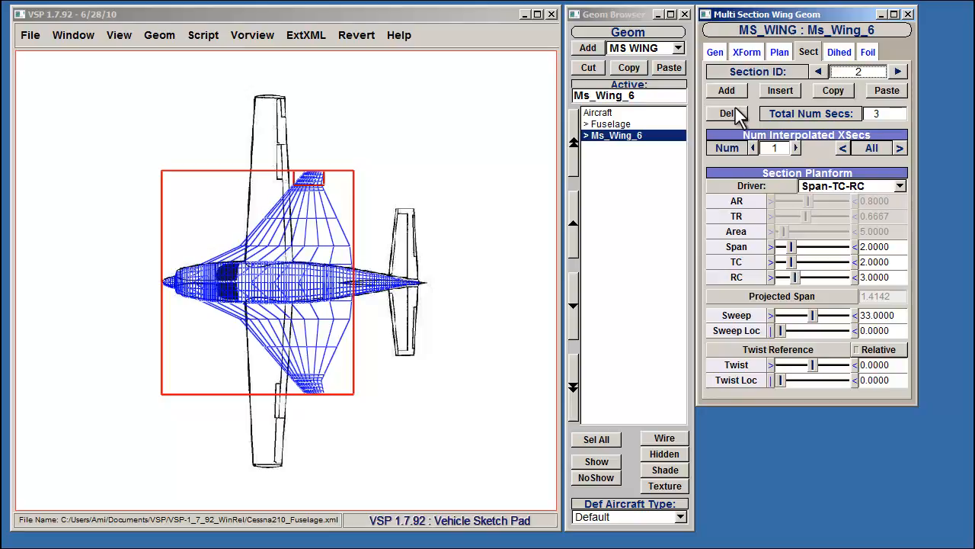
{"action": "left_click", "coordinate": [725, 113]}
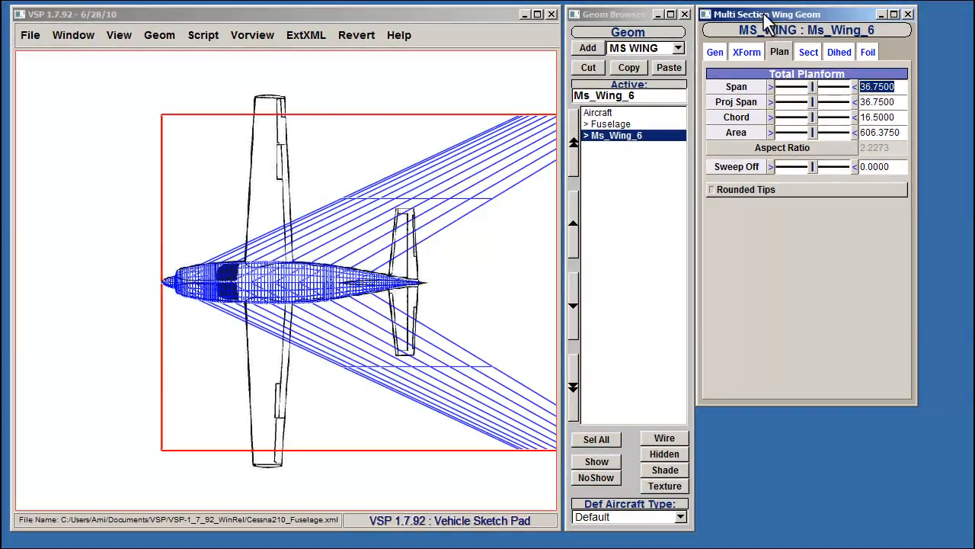
Shrink the wing's tip and root chords and slide it aft along the fuselage
{"action": "left_click", "coordinate": [808, 52]}
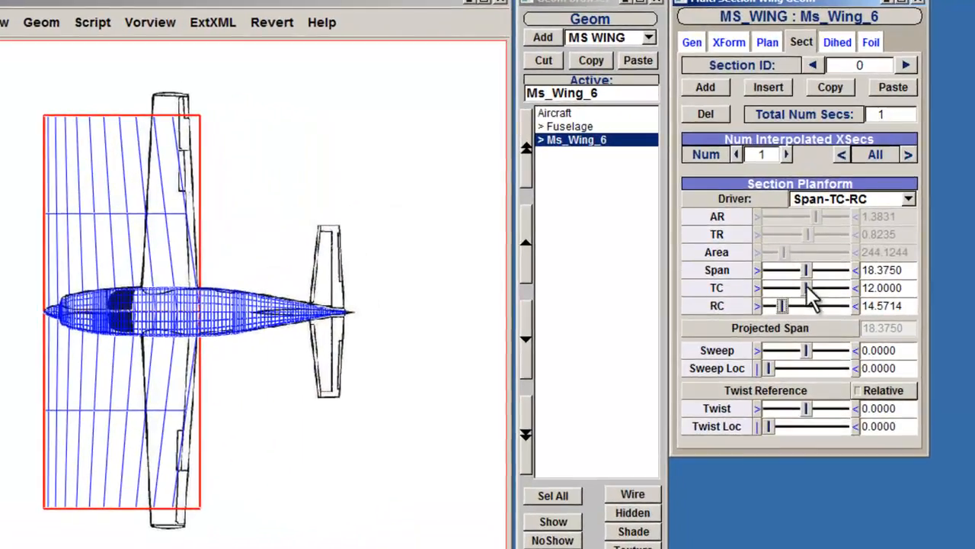
{"action": "left_click_drag", "start_coordinate": [808, 288], "coordinate": [780, 288]}
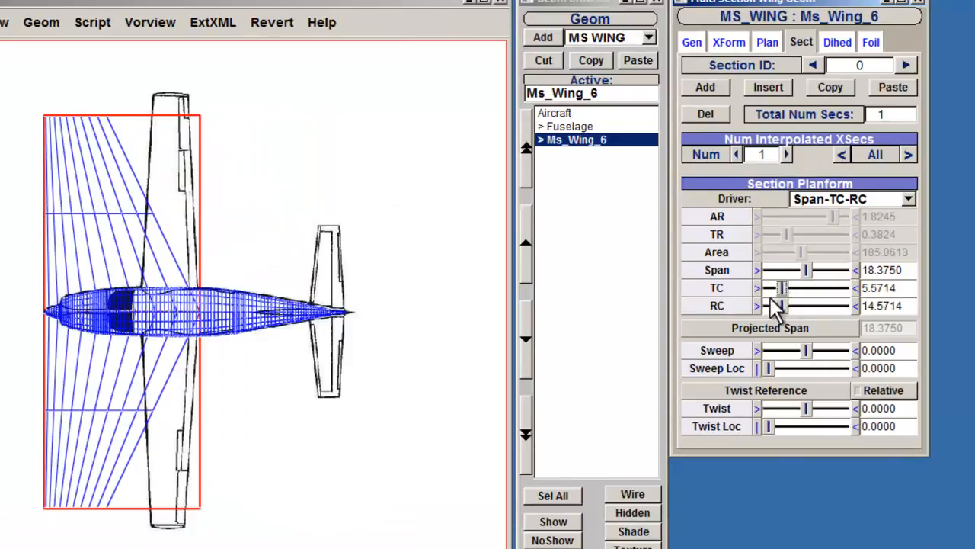
{"action": "left_click_drag", "start_coordinate": [790, 286], "coordinate": [771, 286]}
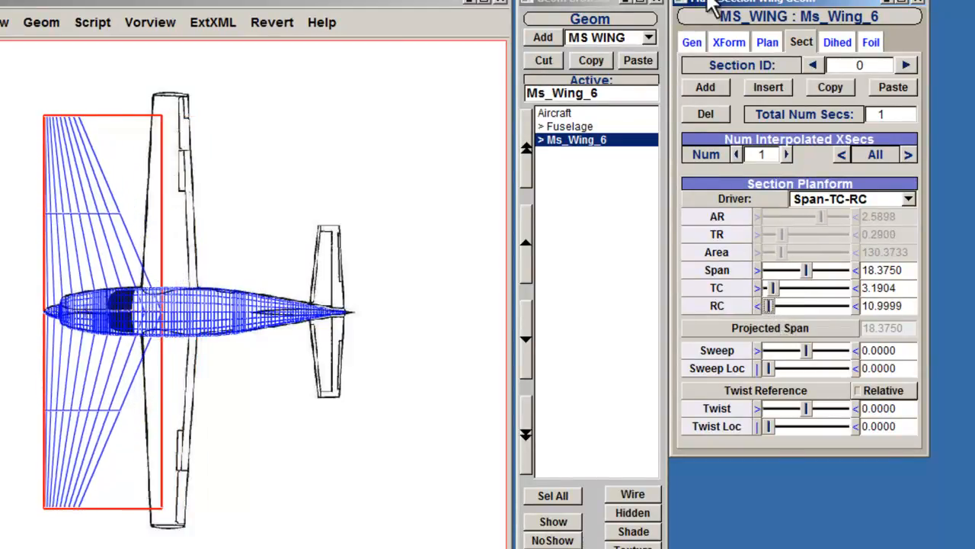
{"action": "left_click", "coordinate": [729, 43]}
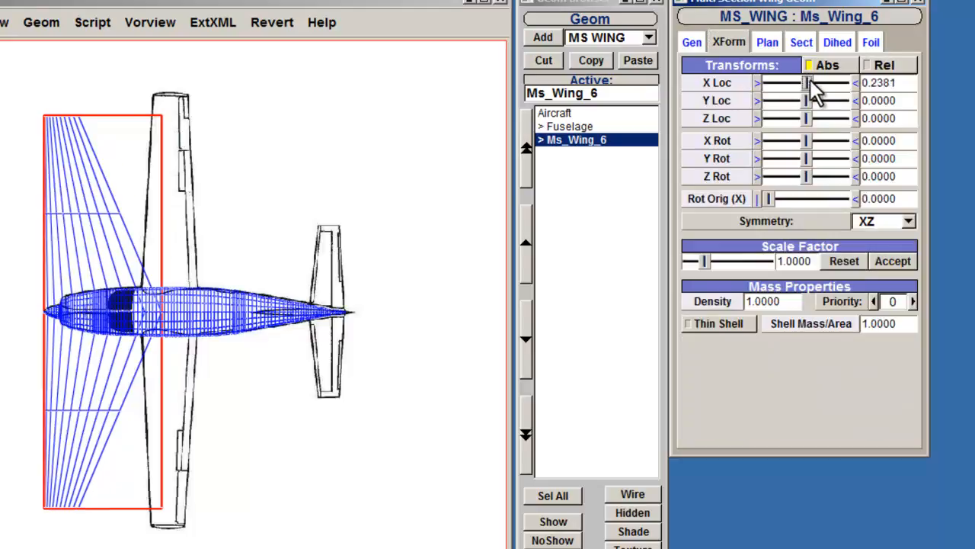
{"action": "left_click_drag", "start_coordinate": [808, 83], "coordinate": [841, 82]}
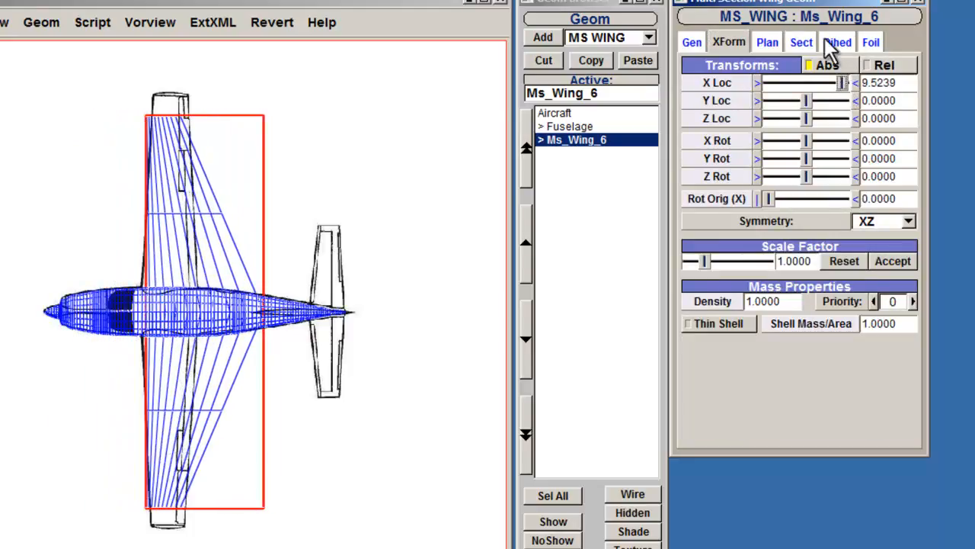
Cut the root chord to about 5, add slight sweep and stretch the span to about 20 over the drawn wingtips
{"action": "left_click", "coordinate": [802, 43]}
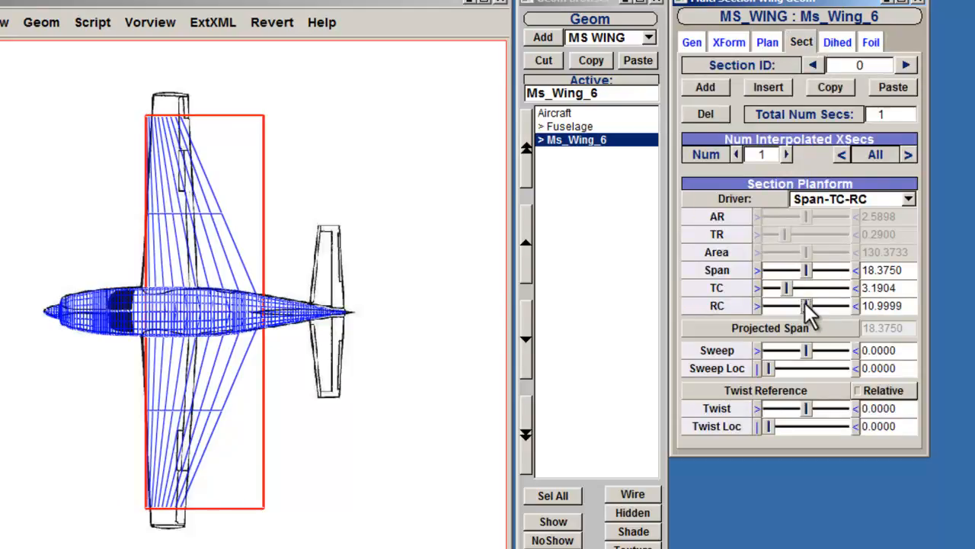
{"action": "left_click_drag", "start_coordinate": [808, 304], "coordinate": [785, 305]}
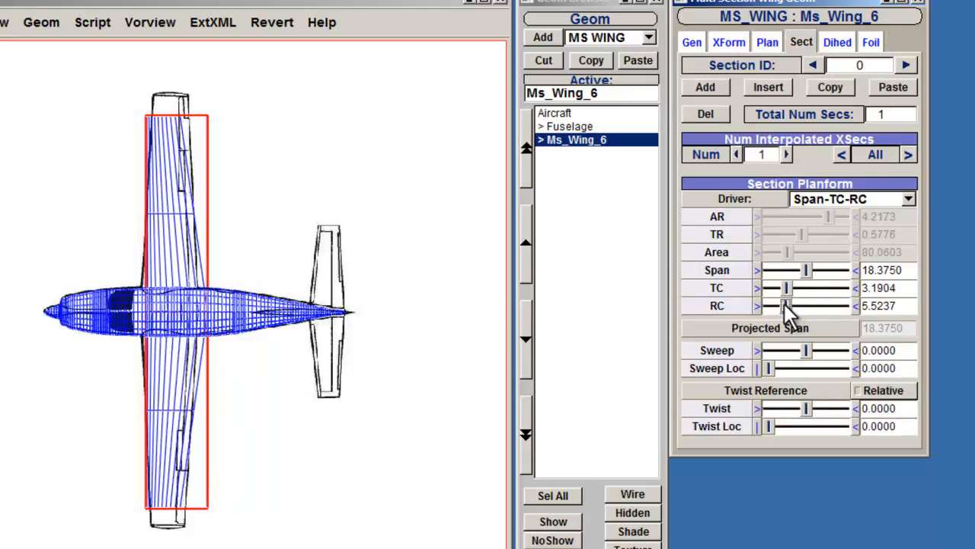
{"action": "left_click_drag", "start_coordinate": [789, 305], "coordinate": [784, 305]}
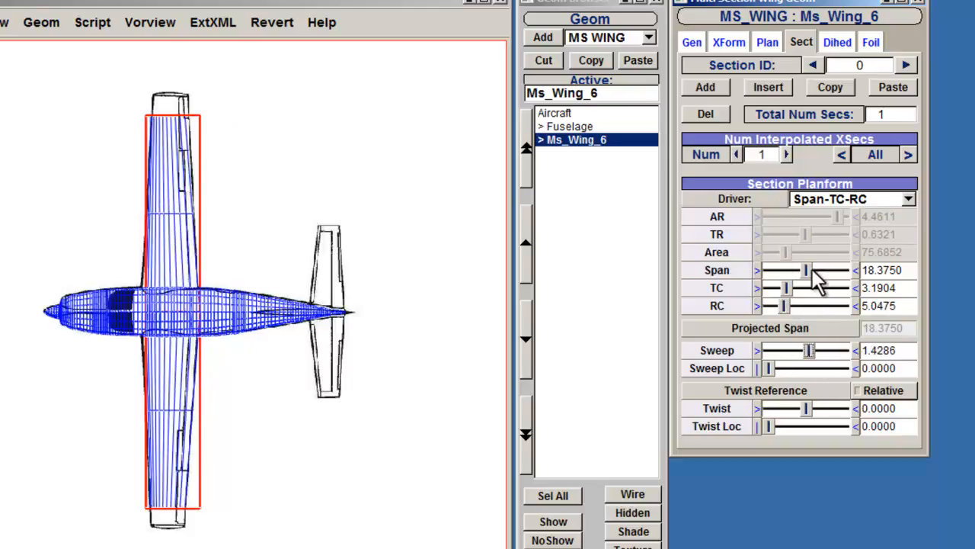
{"action": "left_click_drag", "start_coordinate": [807, 270], "coordinate": [817, 270]}
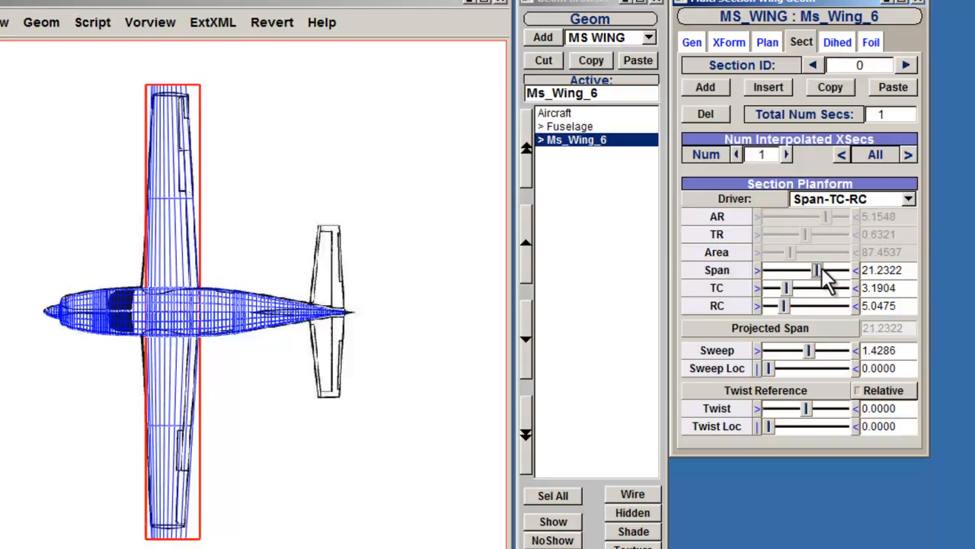
{"action": "left_click_drag", "start_coordinate": [817, 270], "coordinate": [813, 270]}
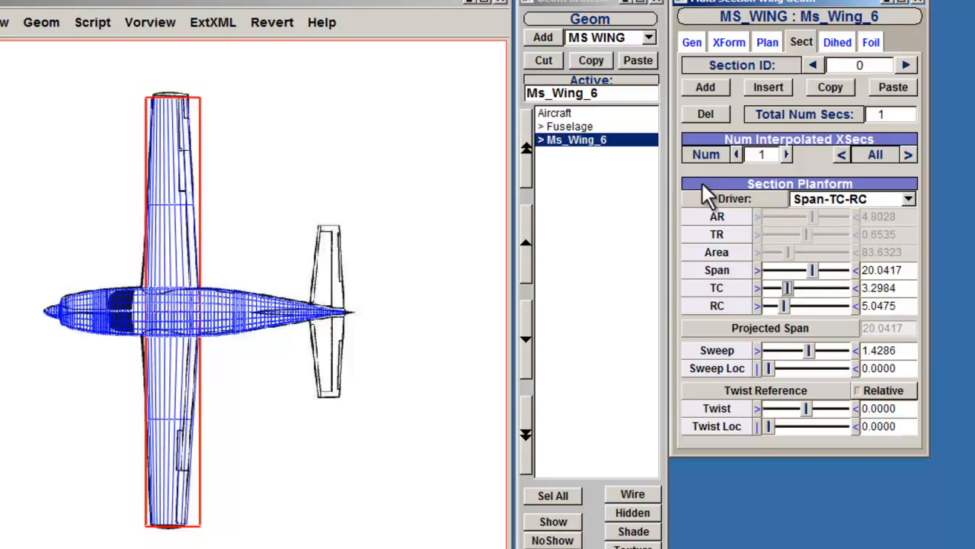
{"action": "left_click", "coordinate": [786, 153]}
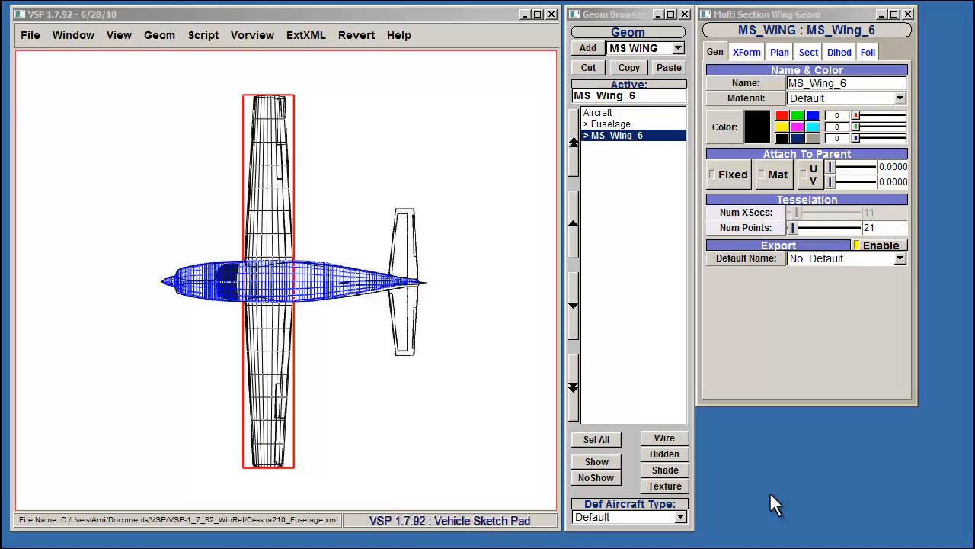
{"action": "mouse_move", "coordinate": [762, 177]}
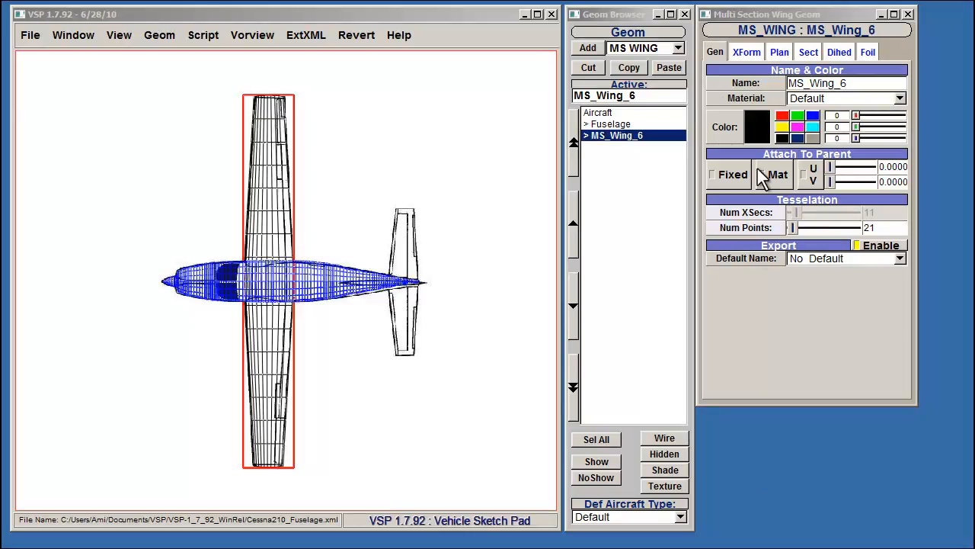
Rename the wing Front Wing and select its pasted duplicate for editing
{"action": "left_click", "coordinate": [815, 82]}
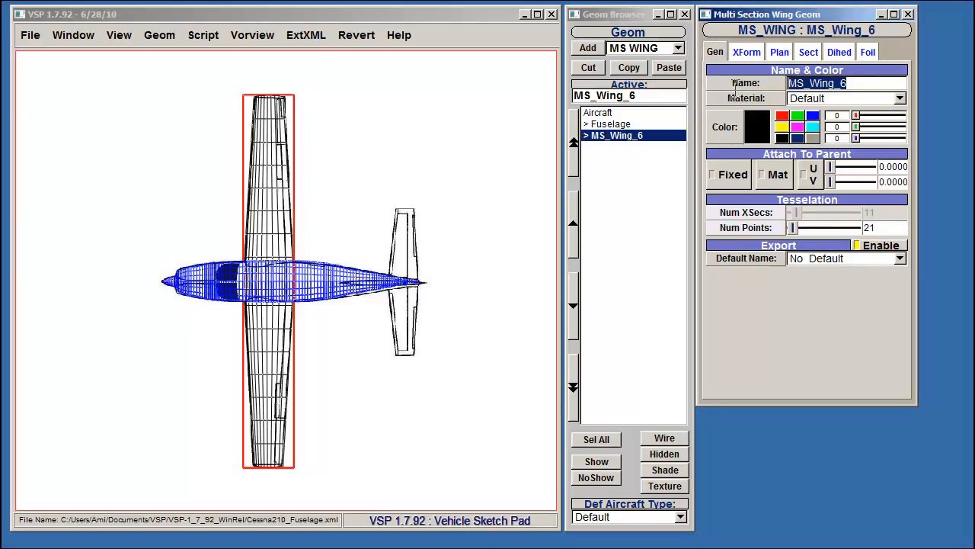
{"action": "type", "text": "Front W"}
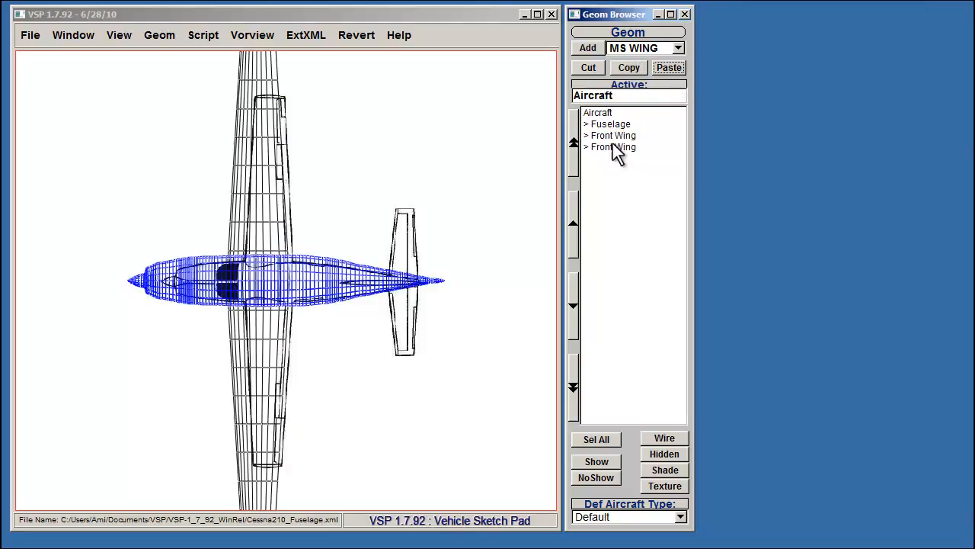
{"action": "double_click", "coordinate": [614, 147]}
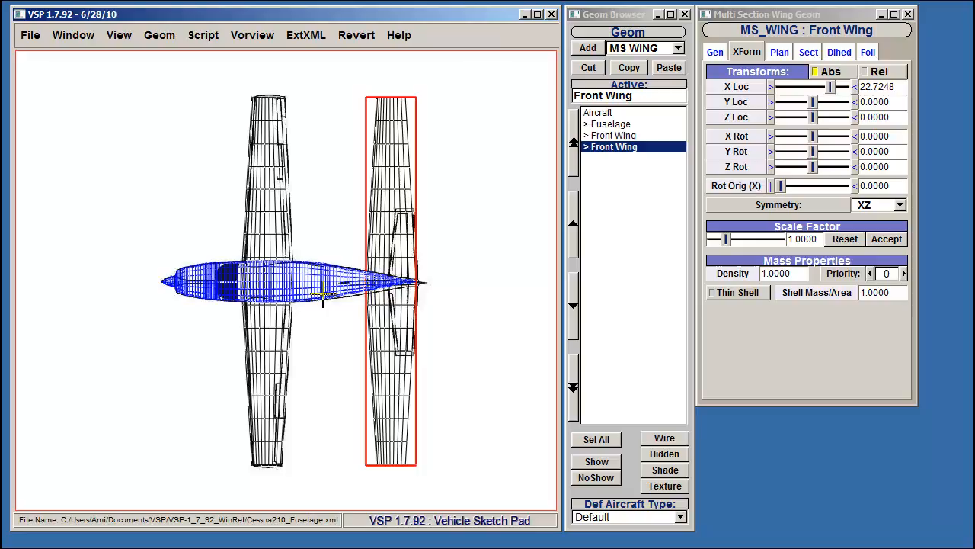
Halve the copy's span, trim its root chord and slide it aft over the drawn tail near X 25.1
{"action": "left_click", "coordinate": [615, 146]}
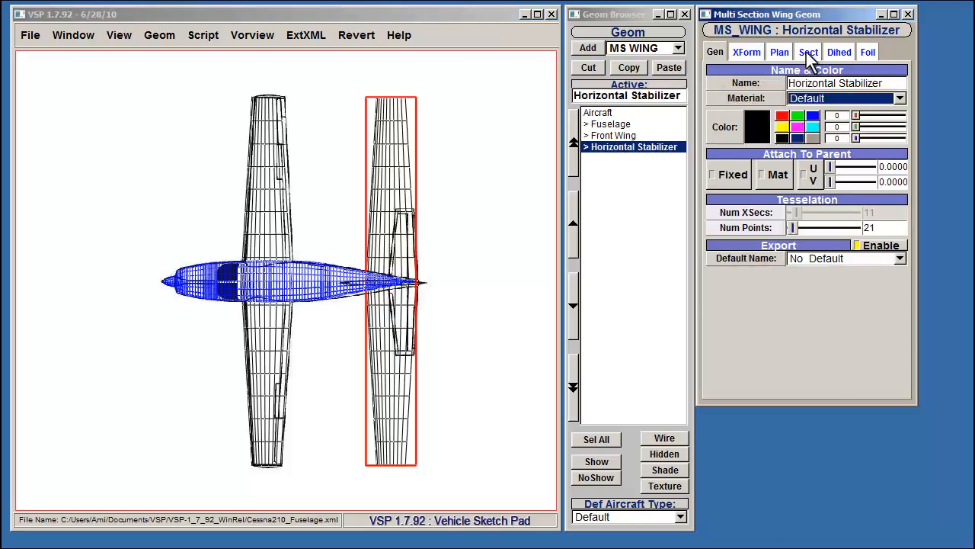
{"action": "left_click", "coordinate": [807, 52]}
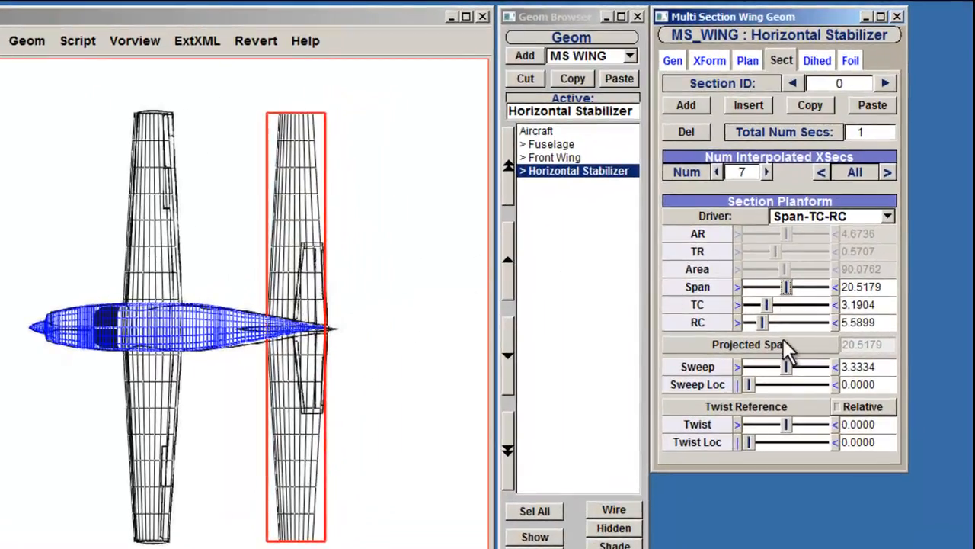
{"action": "left_click_drag", "start_coordinate": [786, 286], "coordinate": [750, 286]}
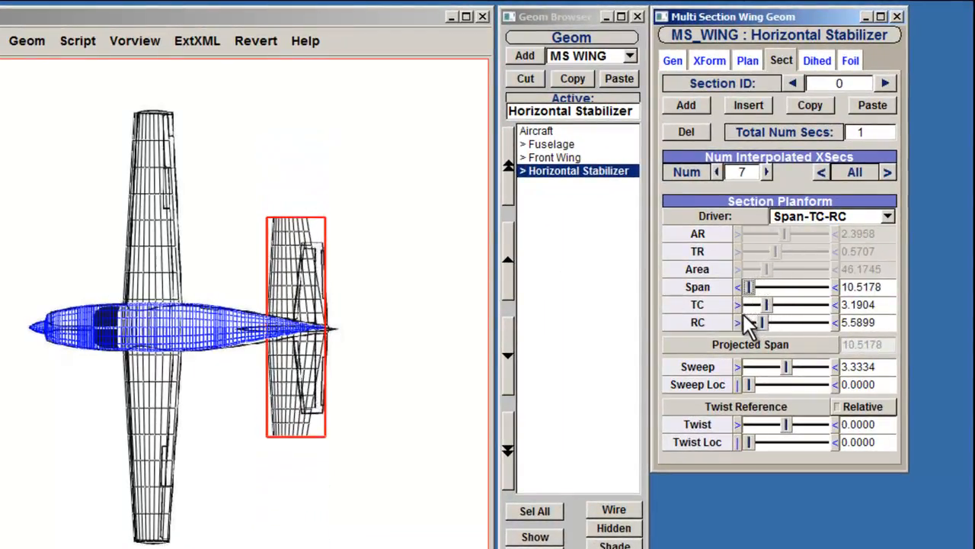
{"action": "left_click_drag", "start_coordinate": [762, 323], "coordinate": [759, 323]}
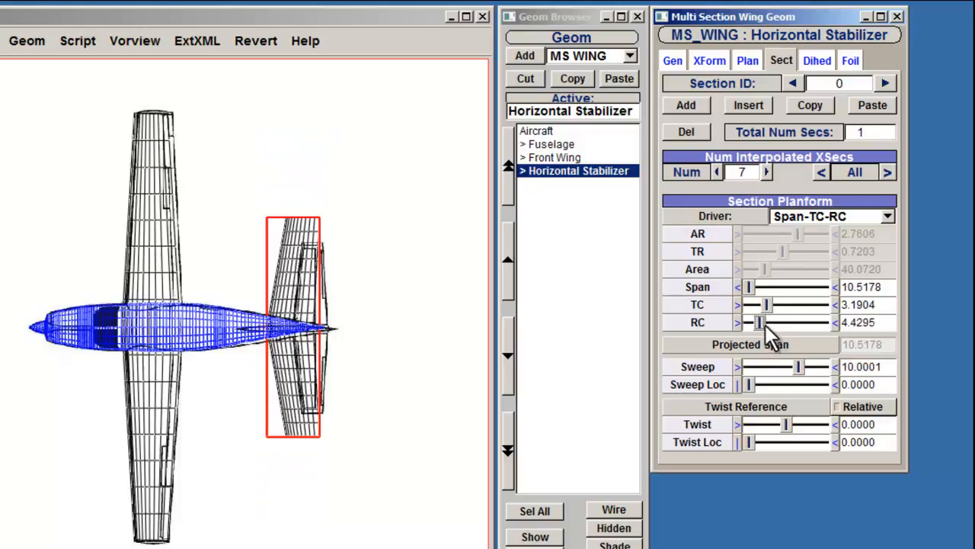
{"action": "left_click", "coordinate": [709, 61]}
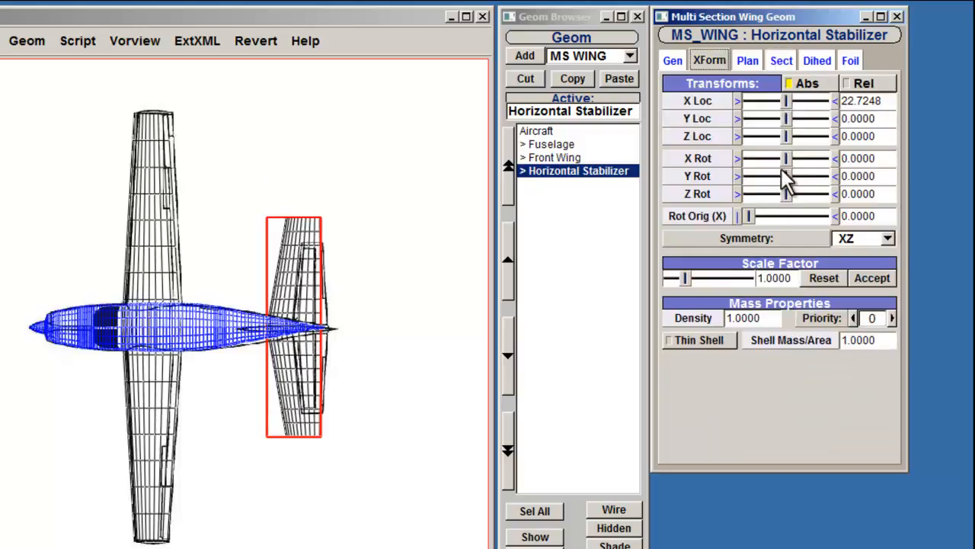
{"action": "left_click_drag", "start_coordinate": [786, 100], "coordinate": [790, 100]}
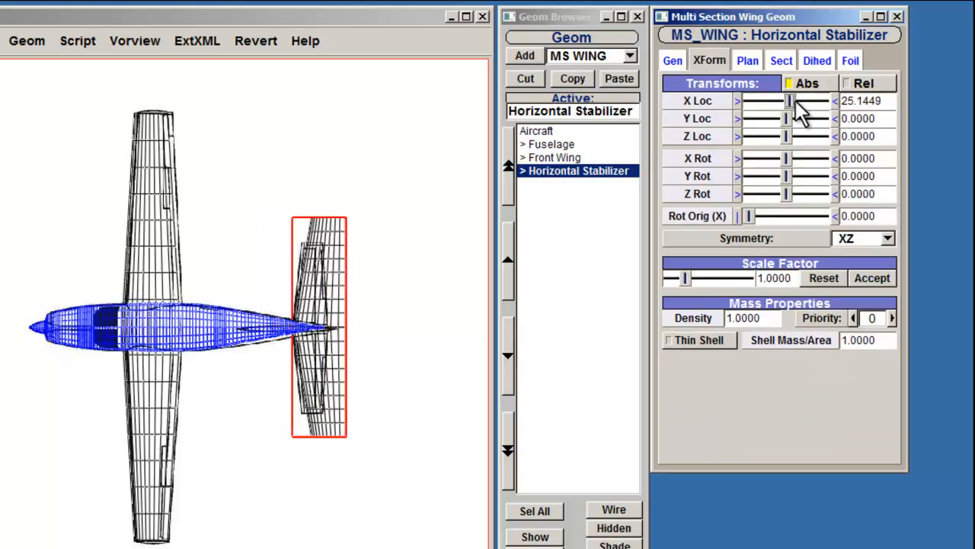
Shorten the stabilizer span to about 8.37 and set its sweep to about 7.62 to match the outline
{"action": "left_click", "coordinate": [780, 61]}
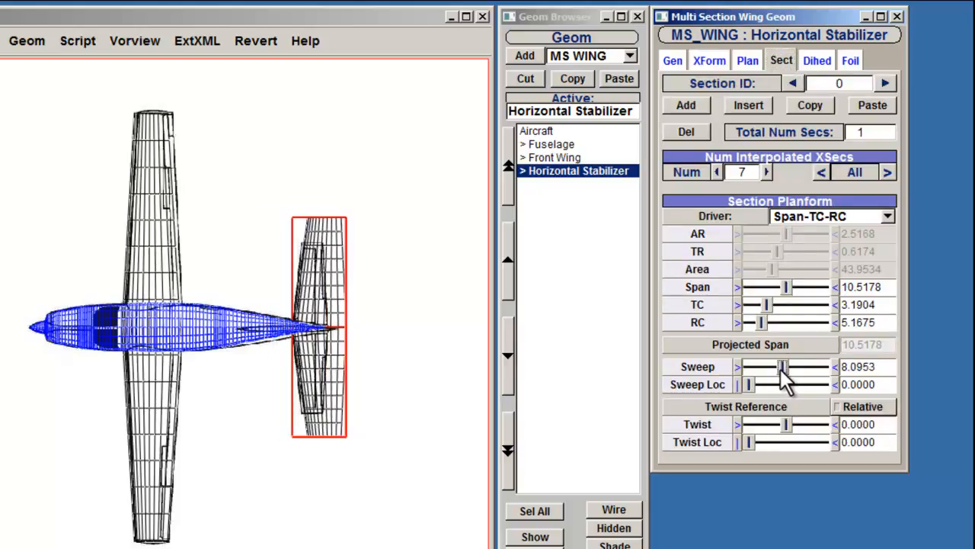
{"action": "left_click_drag", "start_coordinate": [786, 286], "coordinate": [783, 286]}
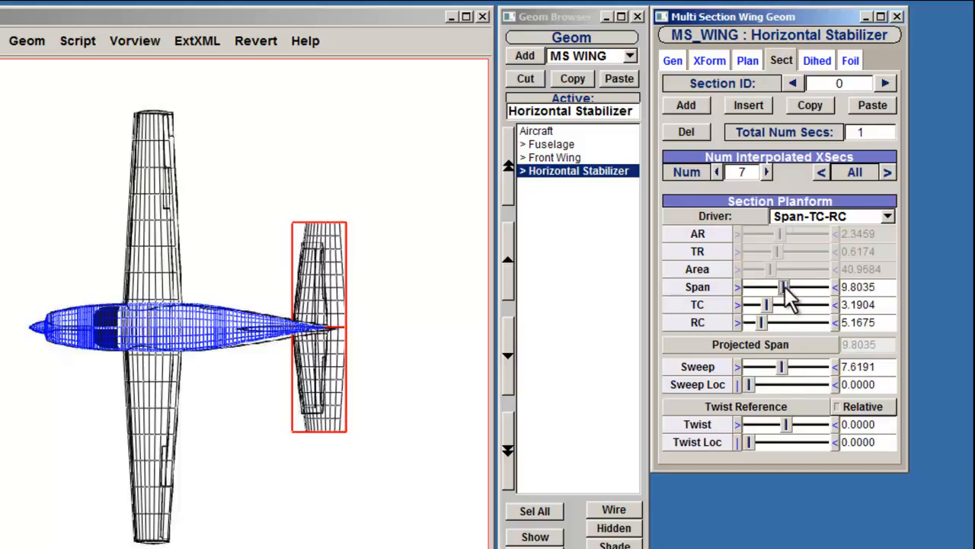
{"action": "left_click_drag", "start_coordinate": [784, 286], "coordinate": [777, 287]}
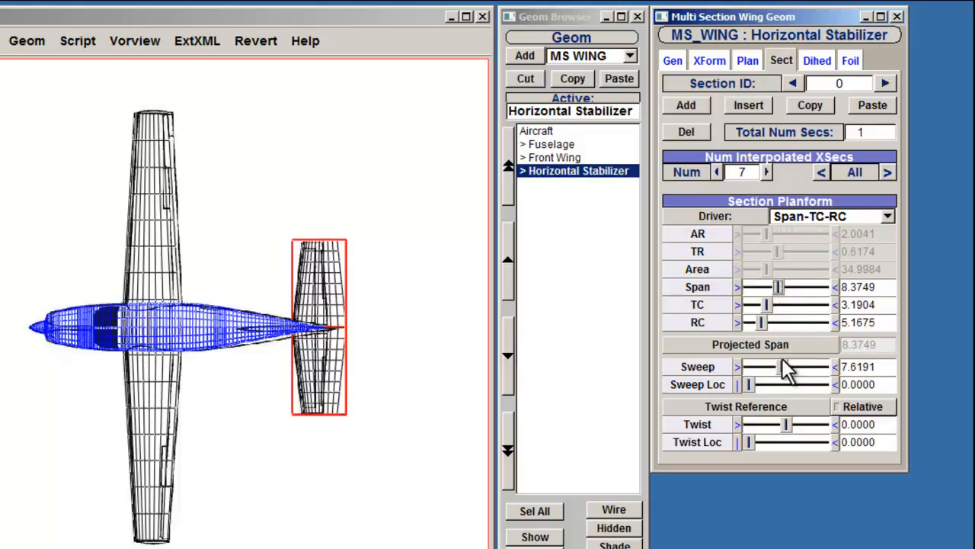
{"action": "left_click_drag", "start_coordinate": [785, 323], "coordinate": [756, 323]}
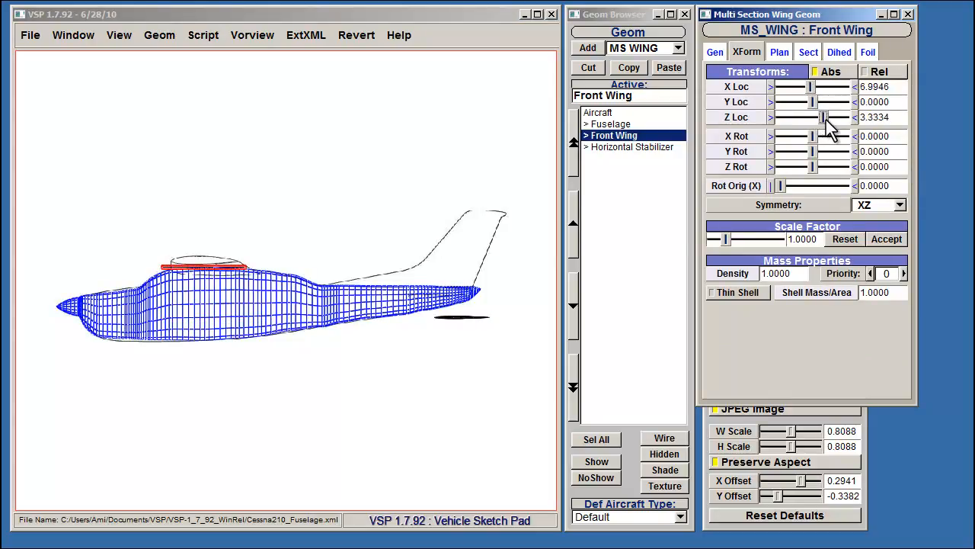
Select the Horizontal Stabilizer and nudge its X location back to the tail, about 25.14
{"action": "left_click", "coordinate": [634, 146]}
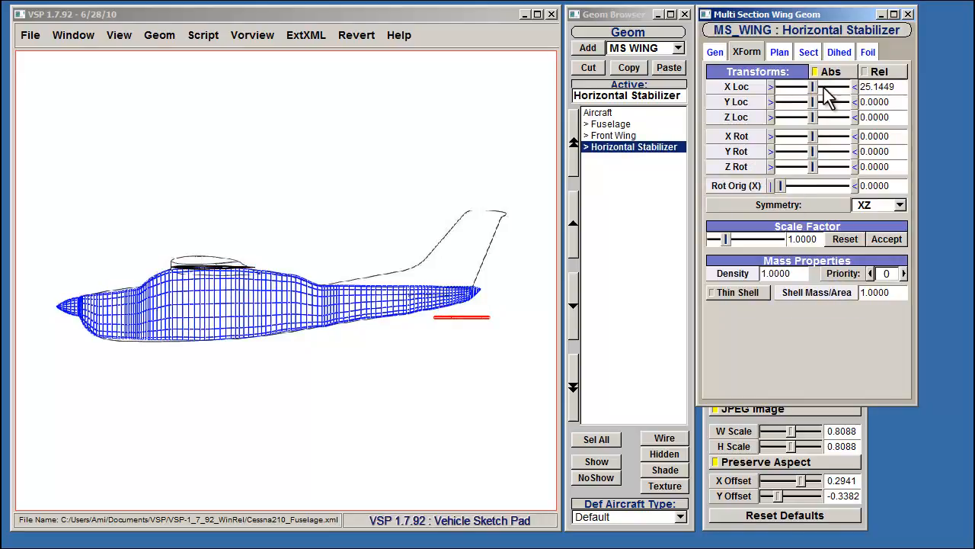
{"action": "left_click_drag", "start_coordinate": [814, 87], "coordinate": [809, 87]}
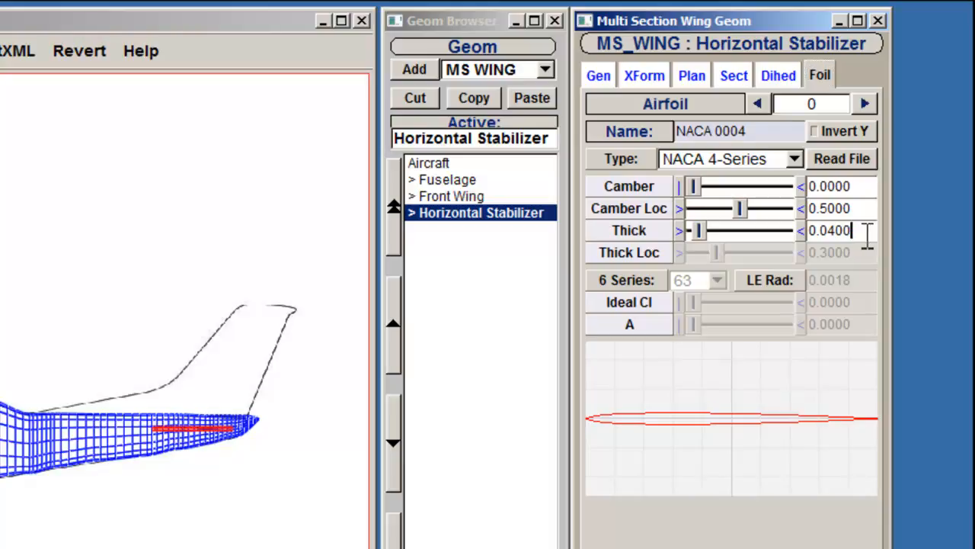
Give the stabilizer a NACA 0004 and the wing a NACA 0006 airfoil, then raise the wing atop the fuselage
{"action": "triple_click", "coordinate": [829, 230]}
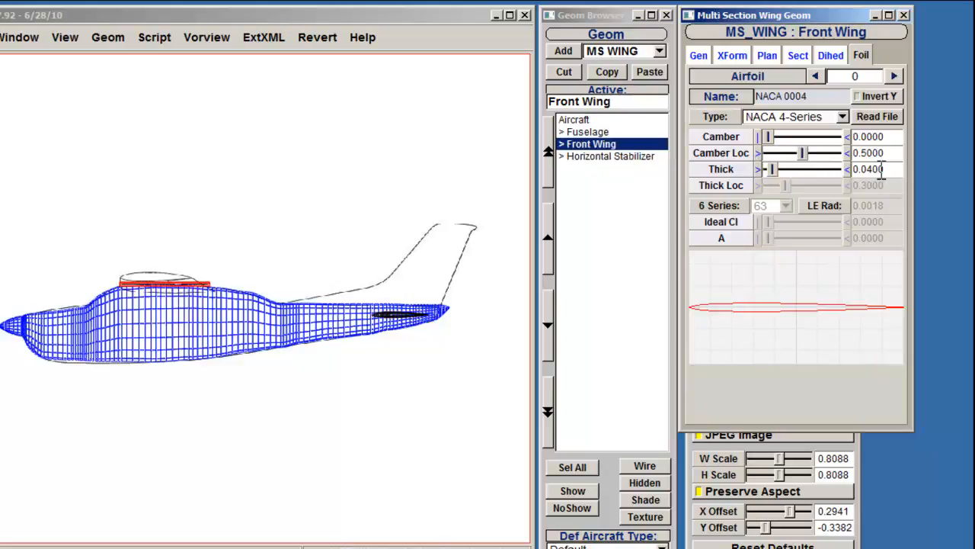
{"action": "left_click", "coordinate": [876, 168]}
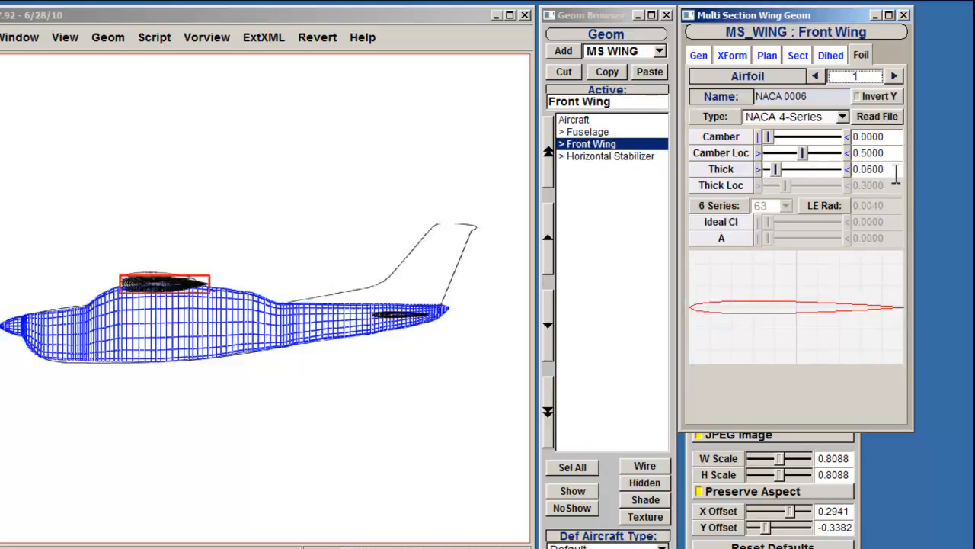
{"action": "type", "text": "0.2"}
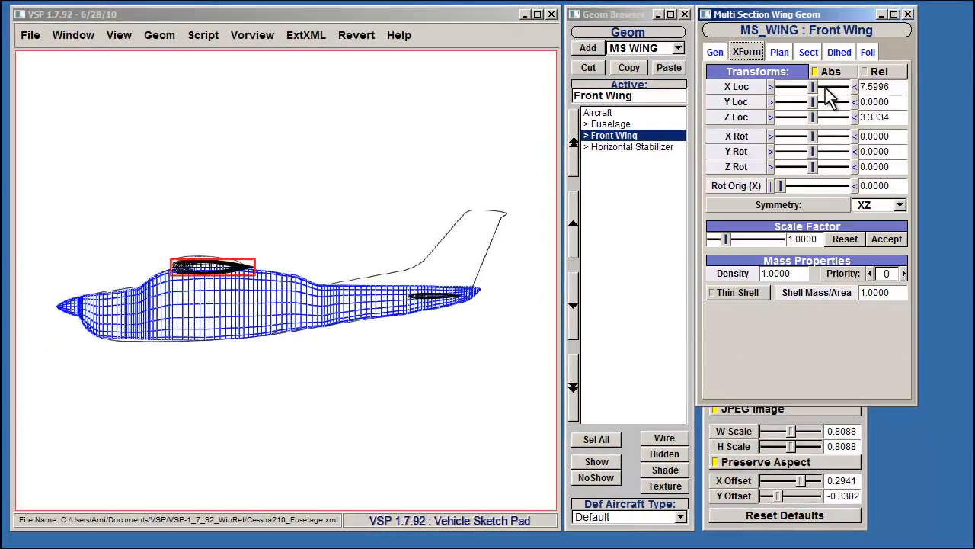
{"action": "left_click_drag", "start_coordinate": [810, 116], "coordinate": [815, 115]}
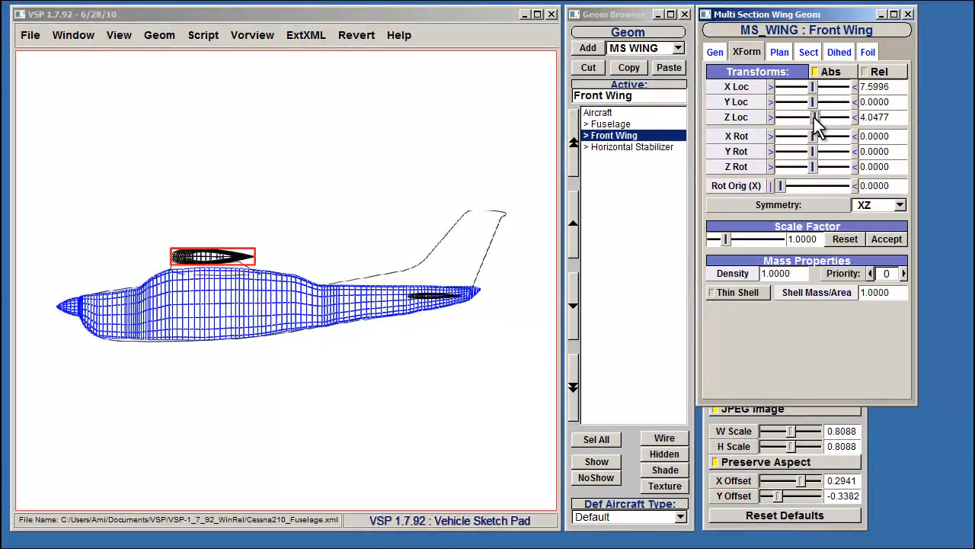
{"action": "left_click_drag", "start_coordinate": [814, 116], "coordinate": [813, 116]}
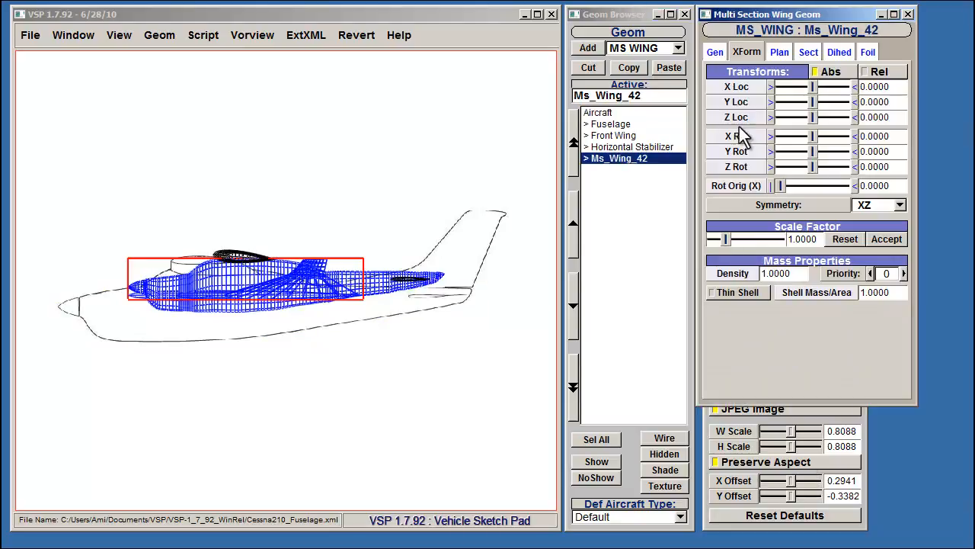
Rotate the new wing 90° upright, slide it back to the tail and hide the other components
{"action": "left_click", "coordinate": [879, 204]}
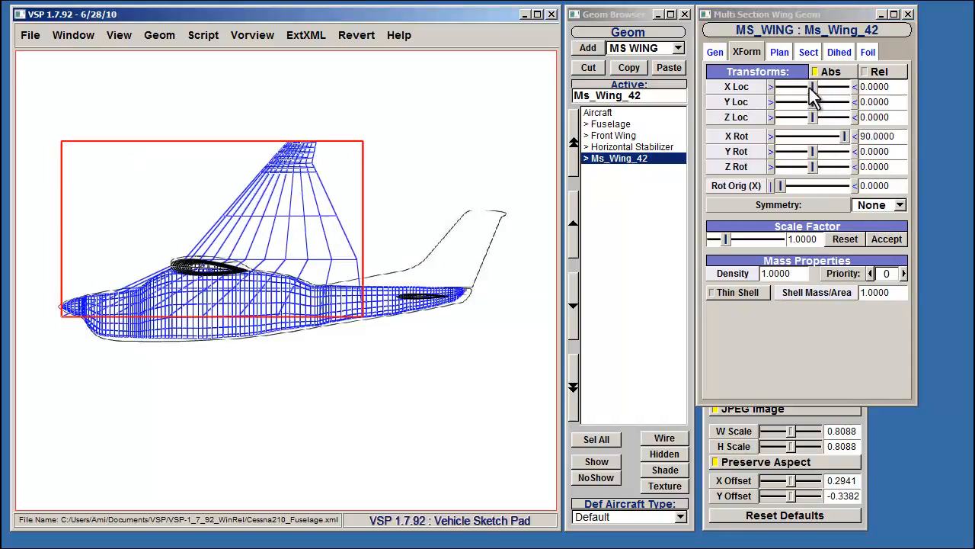
{"action": "left_click_drag", "start_coordinate": [792, 85], "coordinate": [815, 85]}
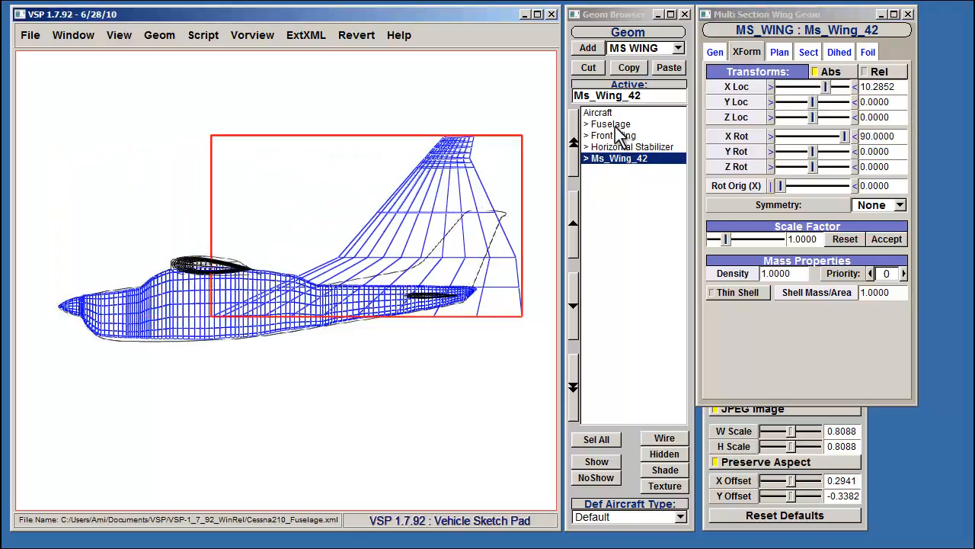
{"action": "left_click", "coordinate": [609, 124]}
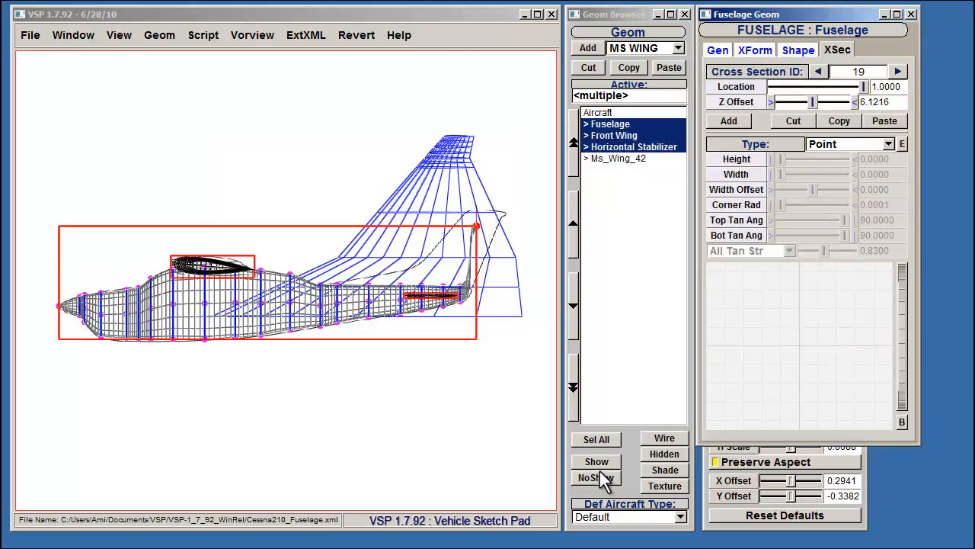
{"action": "left_click", "coordinate": [596, 477]}
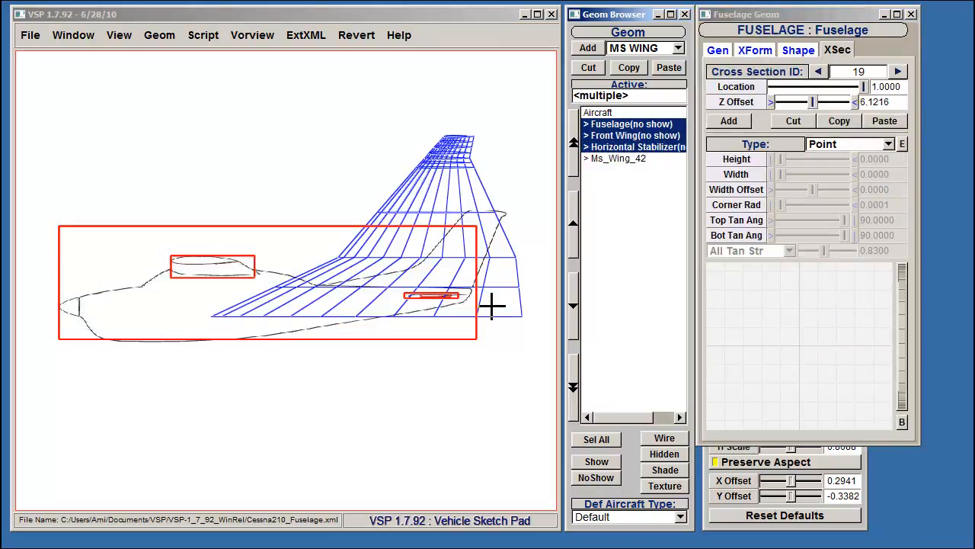
Rename the upright fin Vertical Stabilizer
{"action": "left_click", "coordinate": [617, 157]}
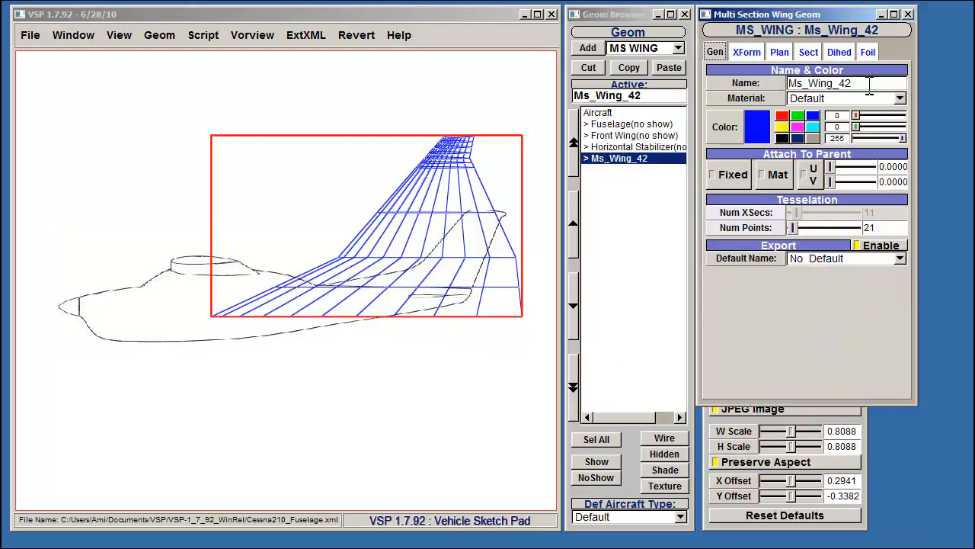
{"action": "type", "text": "Vertical Stabilizer"}
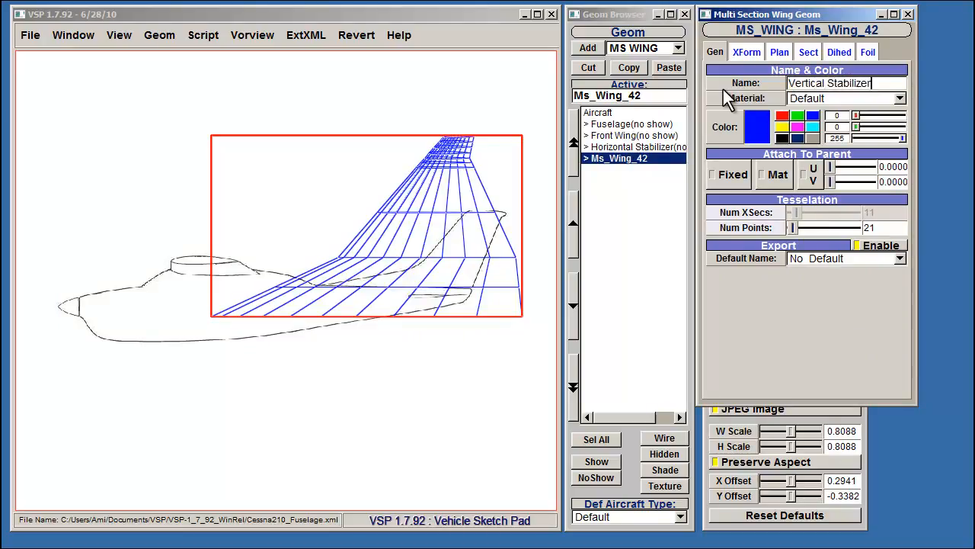
{"action": "left_click", "coordinate": [782, 137]}
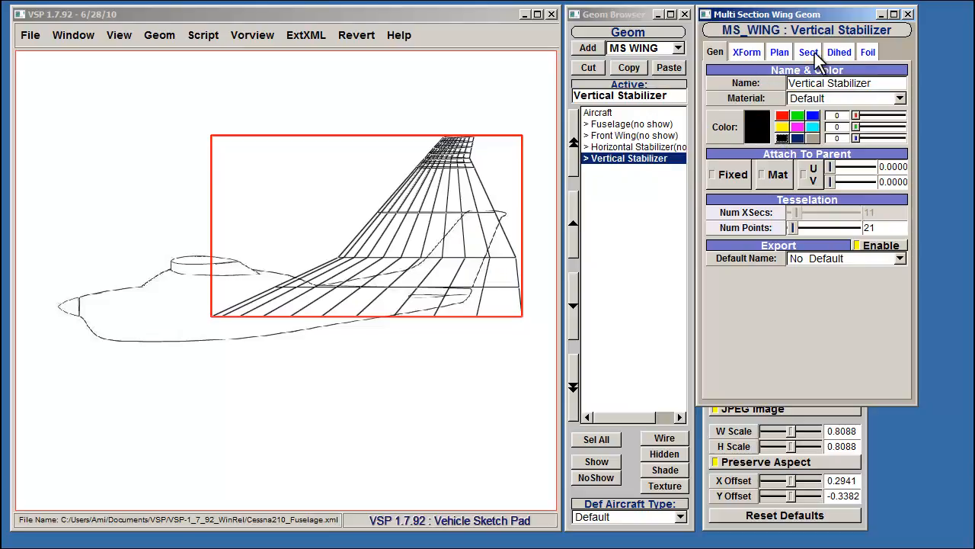
{"action": "left_click", "coordinate": [807, 52]}
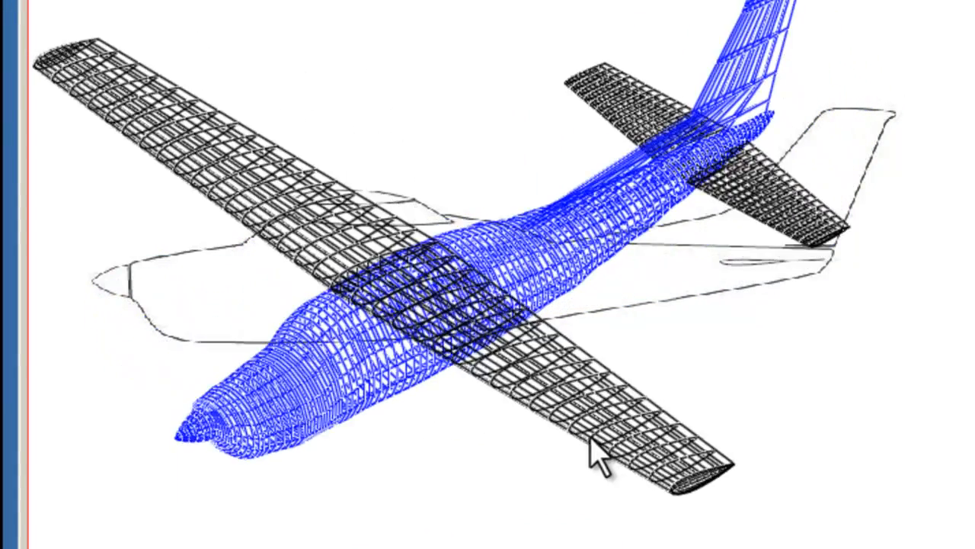
Orbit the full aircraft with fuselage, wing and both stabilizers to view it in 3D
{"action": "left_click_drag", "start_coordinate": [595, 457], "coordinate": [518, 358]}
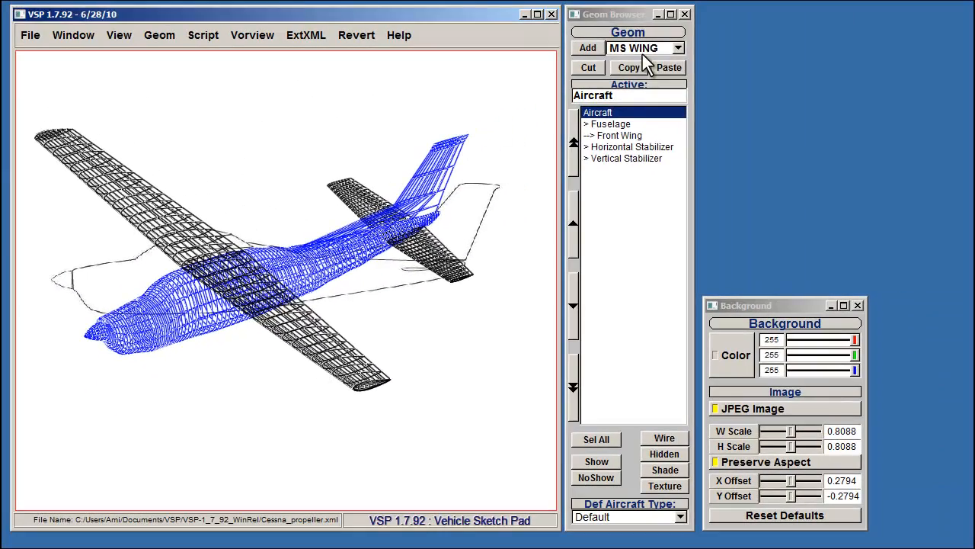
Add a PROP component, lower it onto the nose and enlarge its diameter to about 5.67
{"action": "left_click", "coordinate": [643, 47]}
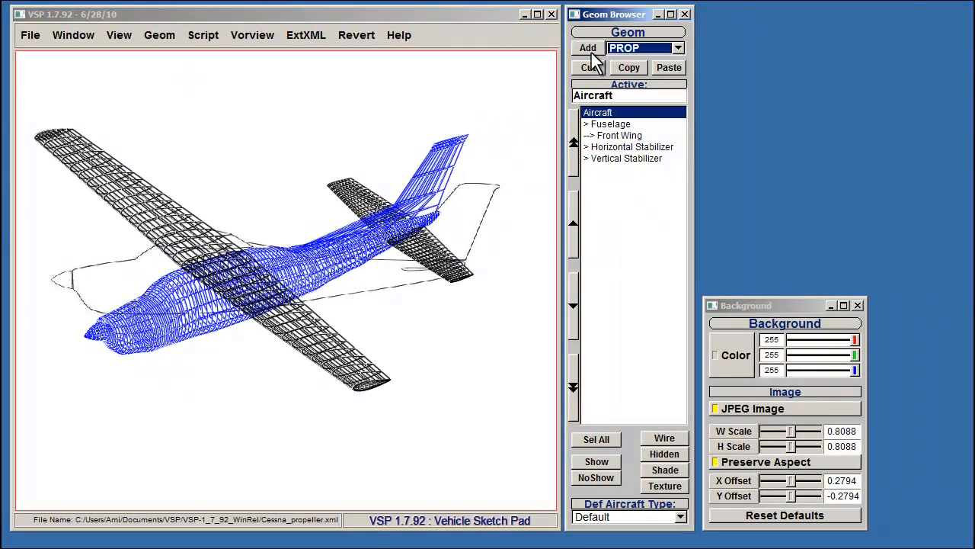
{"action": "left_click", "coordinate": [588, 47]}
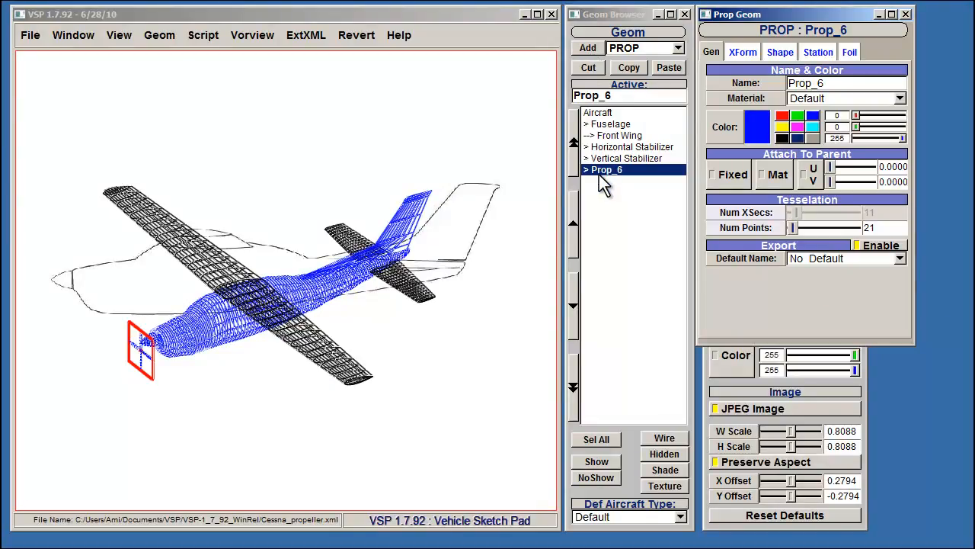
{"action": "left_click", "coordinate": [741, 52]}
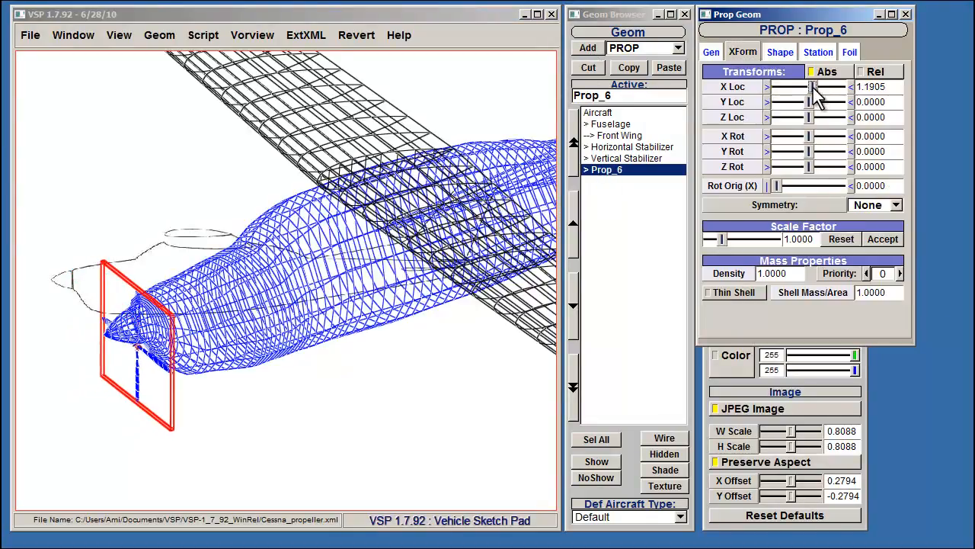
{"action": "left_click_drag", "start_coordinate": [811, 116], "coordinate": [809, 116]}
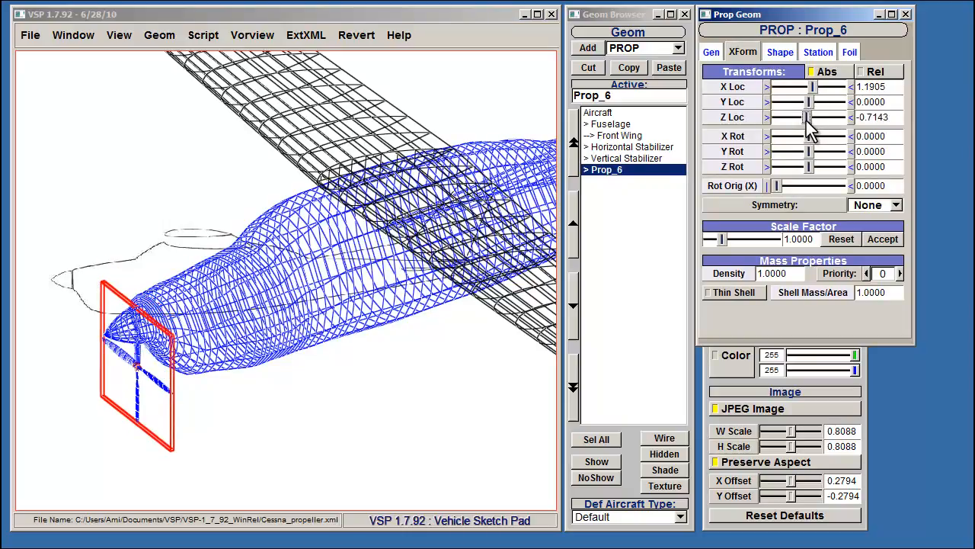
{"action": "left_click", "coordinate": [780, 52]}
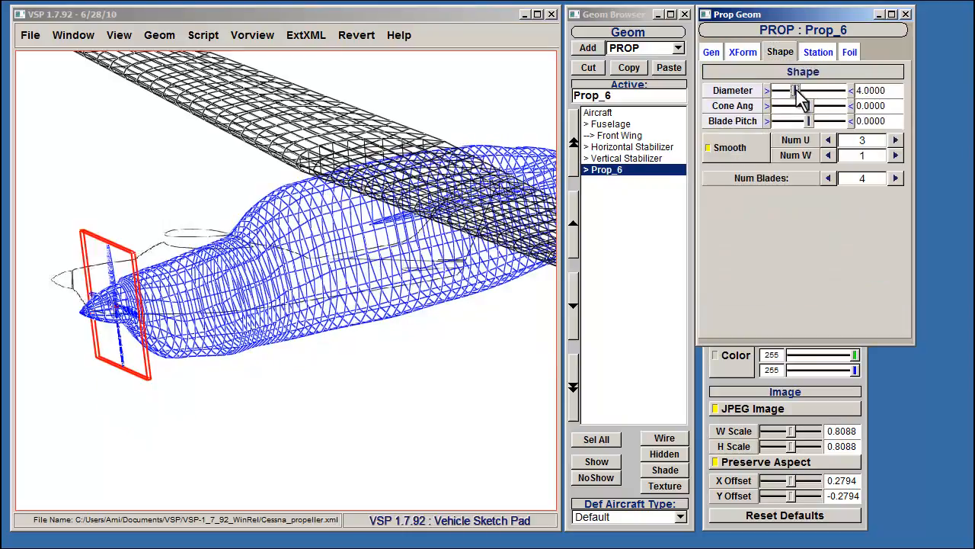
{"action": "left_click_drag", "start_coordinate": [800, 90], "coordinate": [808, 90]}
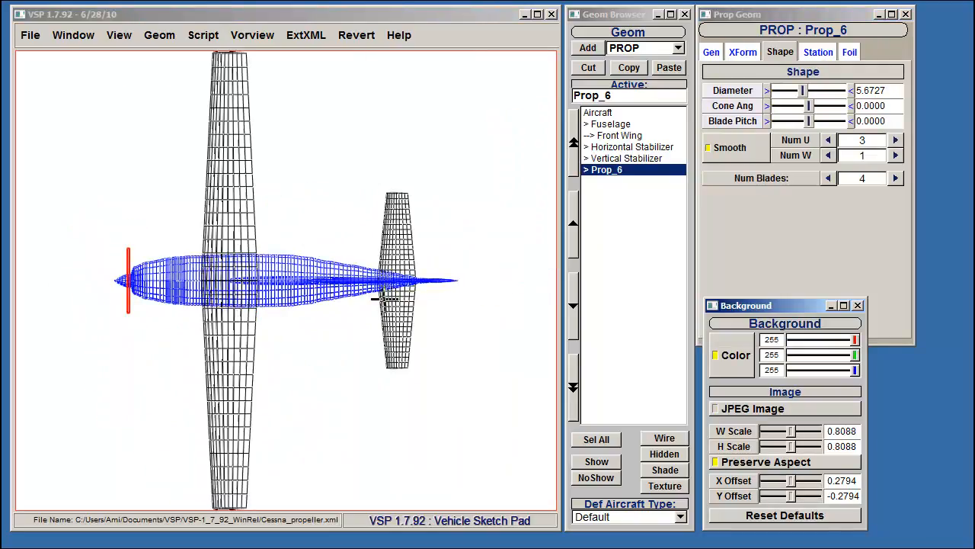
Render the Cessna shaded and load Clouds.jpg as the background image
{"action": "left_click", "coordinate": [598, 438]}
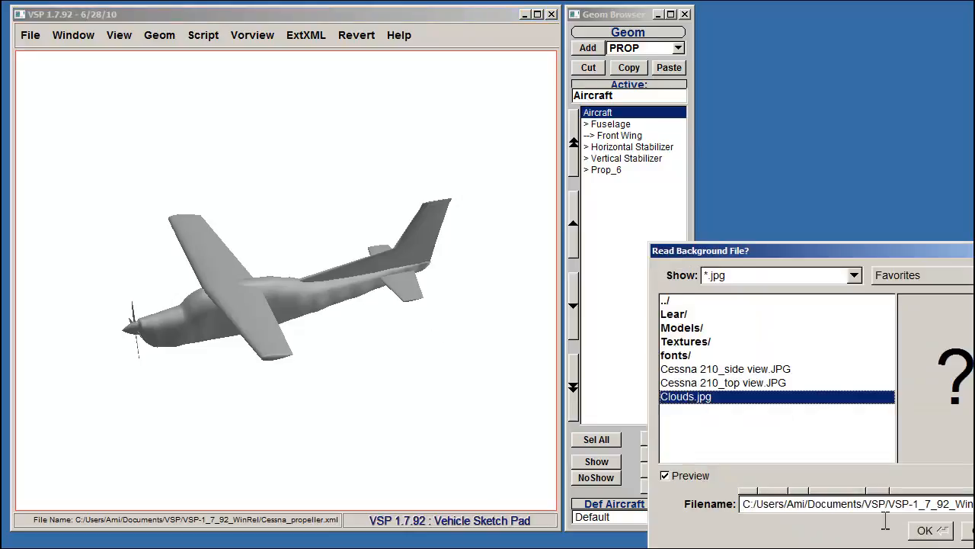
{"action": "left_click", "coordinate": [923, 530]}
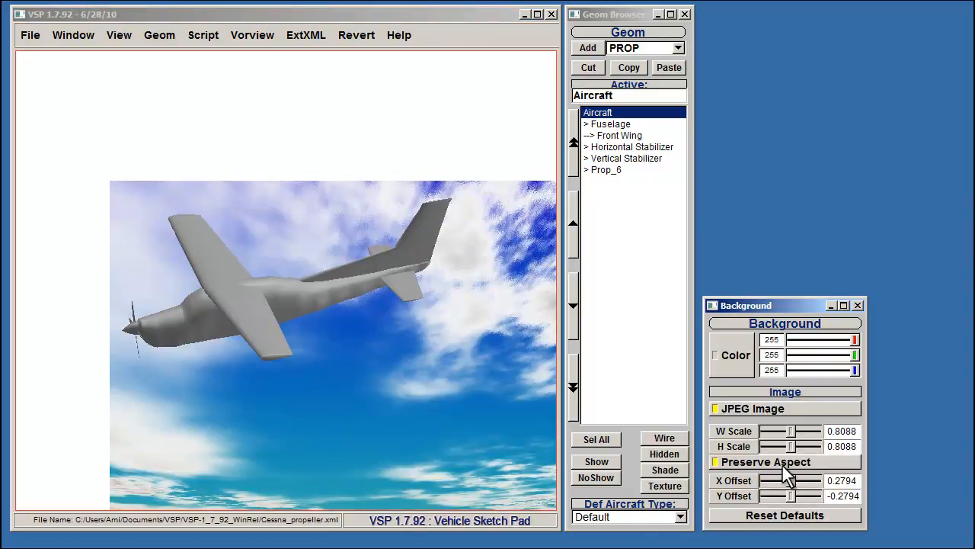